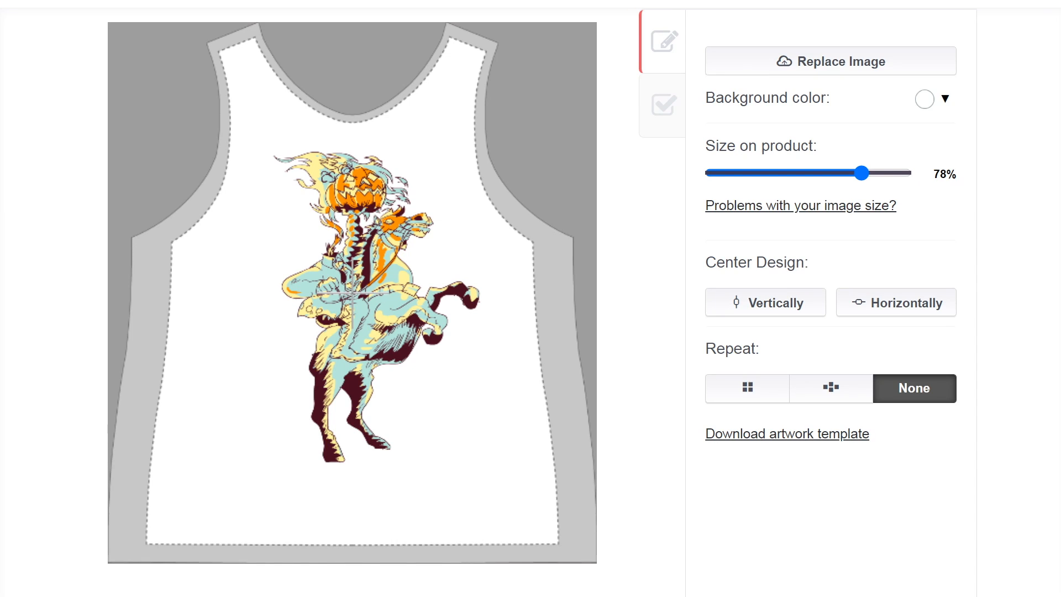
Preview red, yellow and teal backgrounds behind the tank top, then scroll the men's T-shirt listing.
click(943, 98)
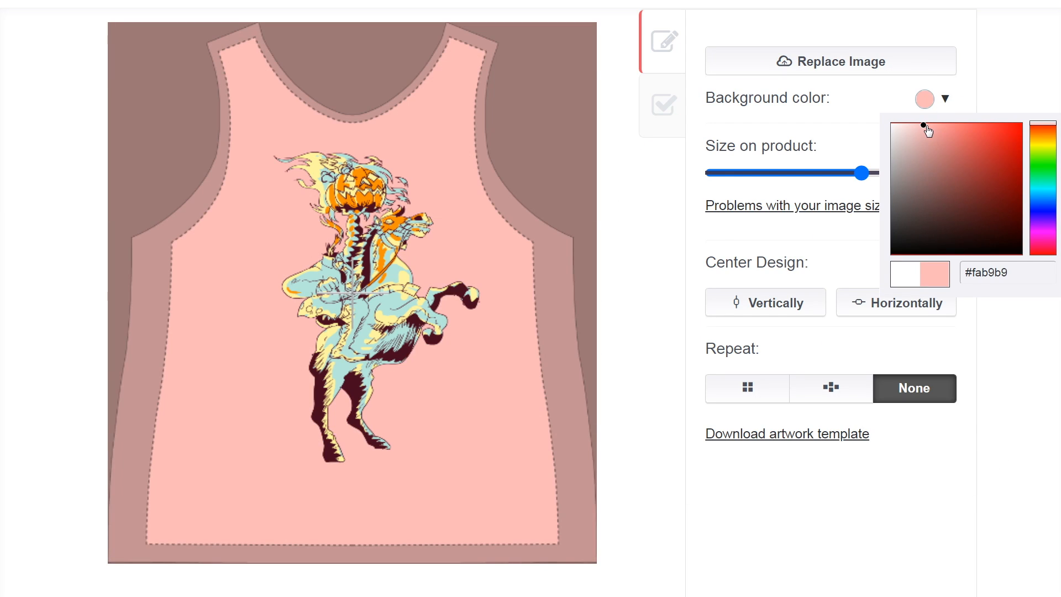
click(1013, 121)
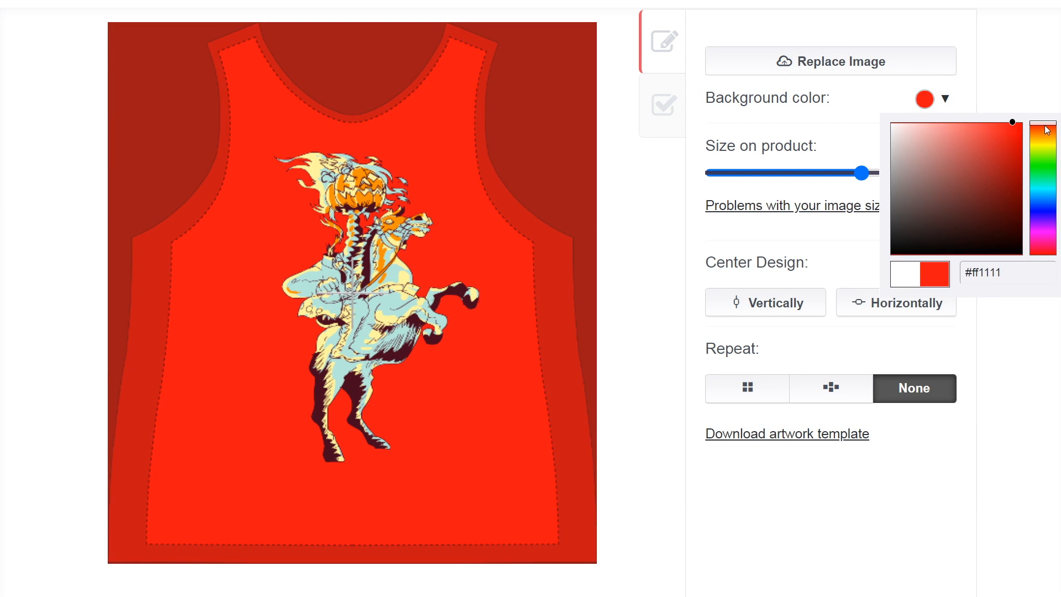
click(1048, 154)
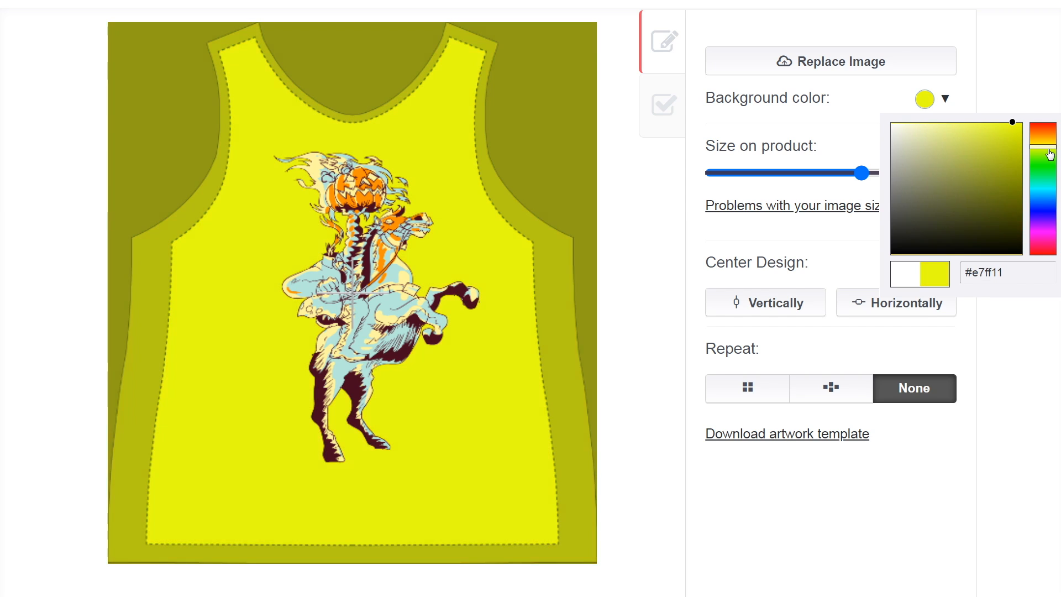
click(1044, 192)
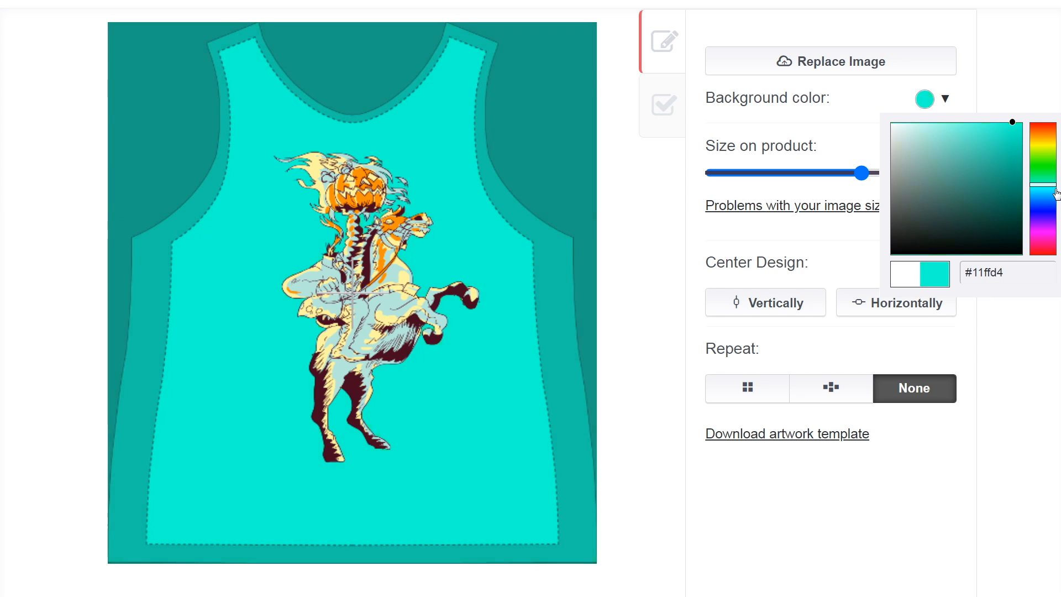
click(1045, 233)
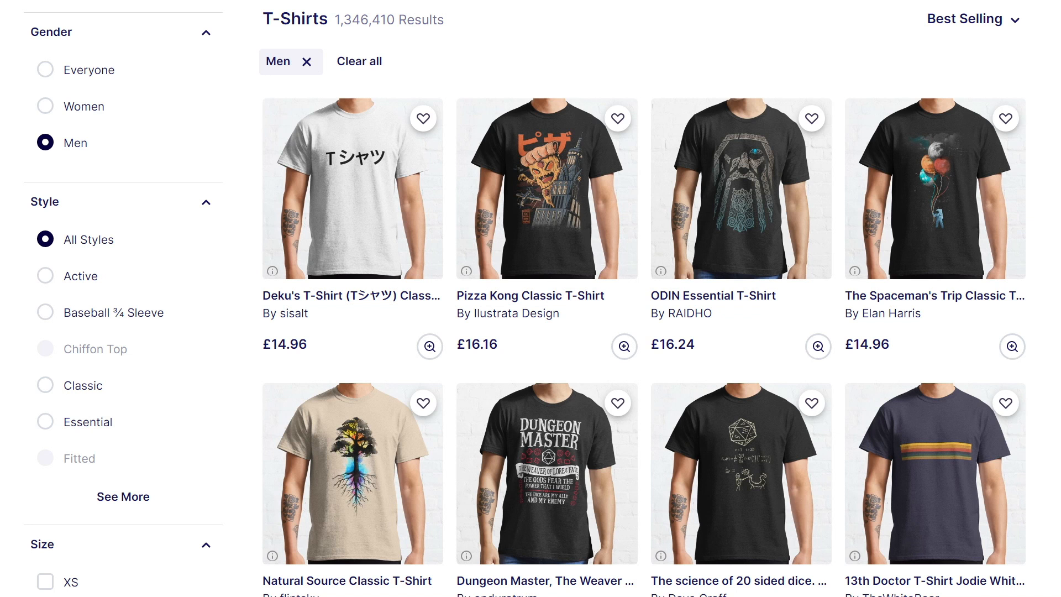
scroll(down, 3)
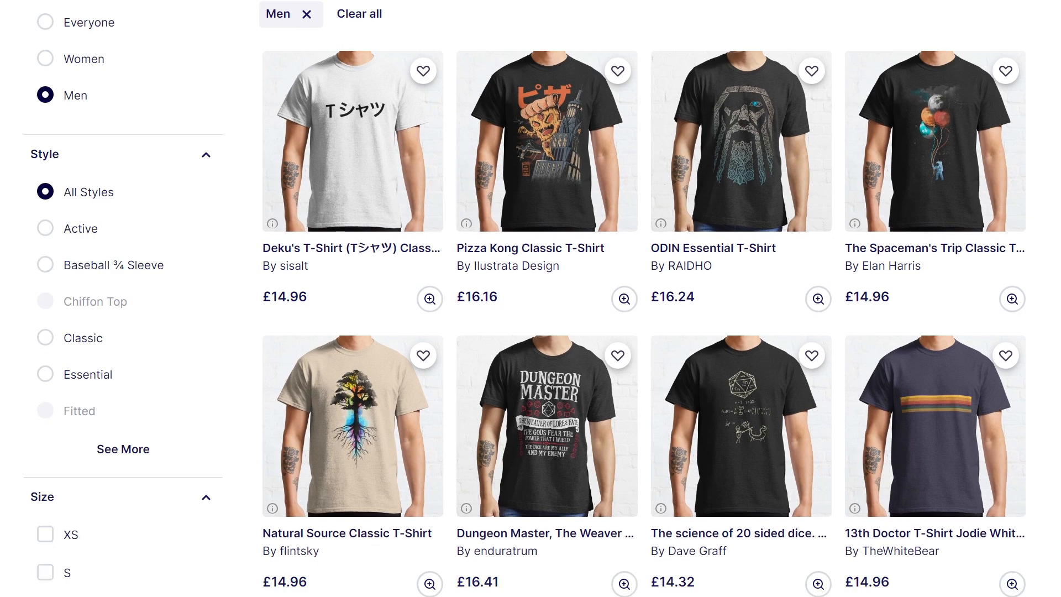
scroll(down, 3)
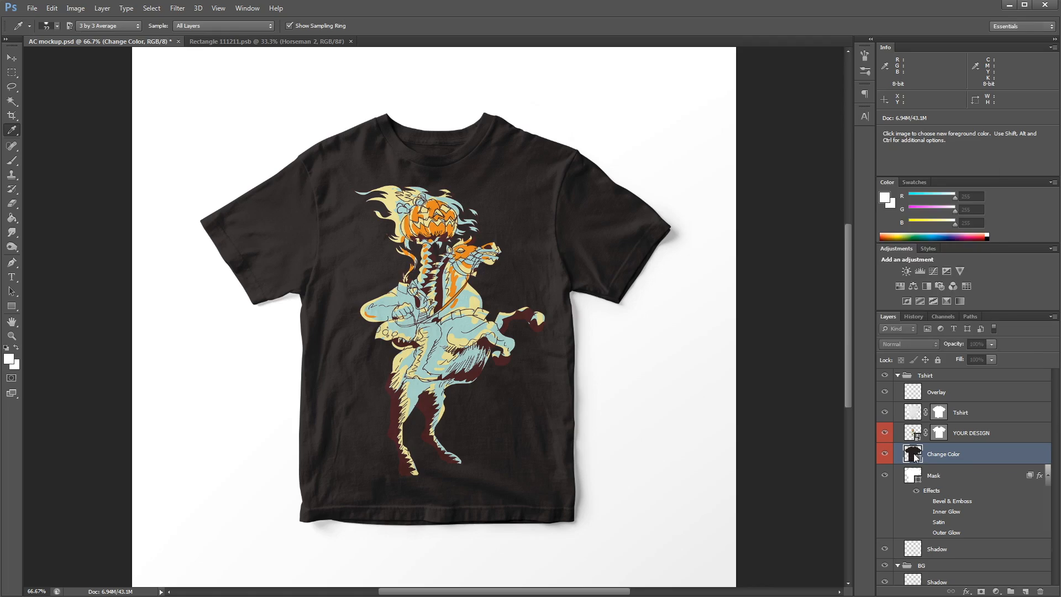
double_click(912, 453)
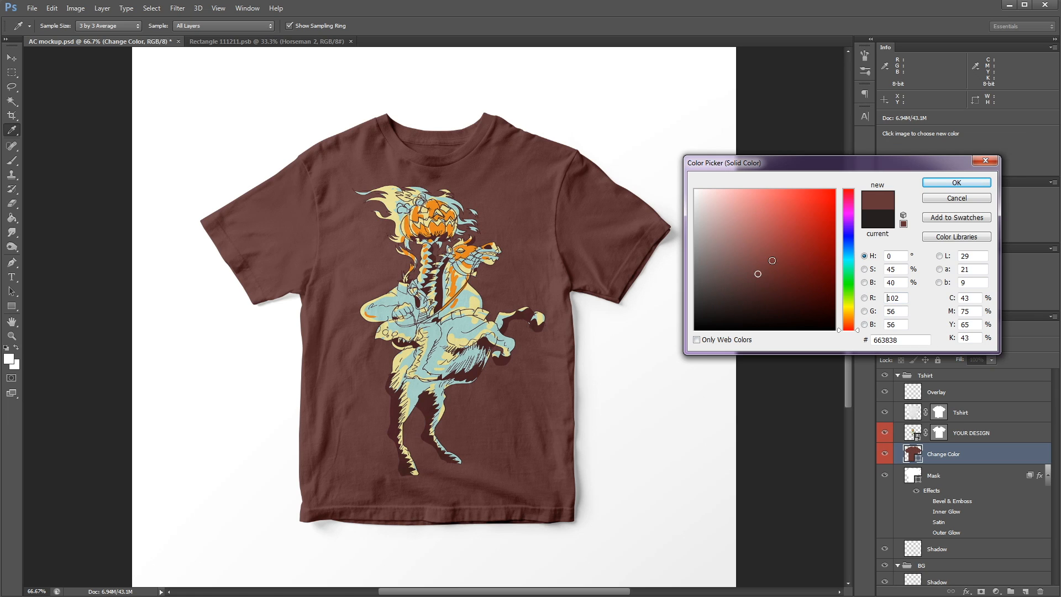
click(827, 200)
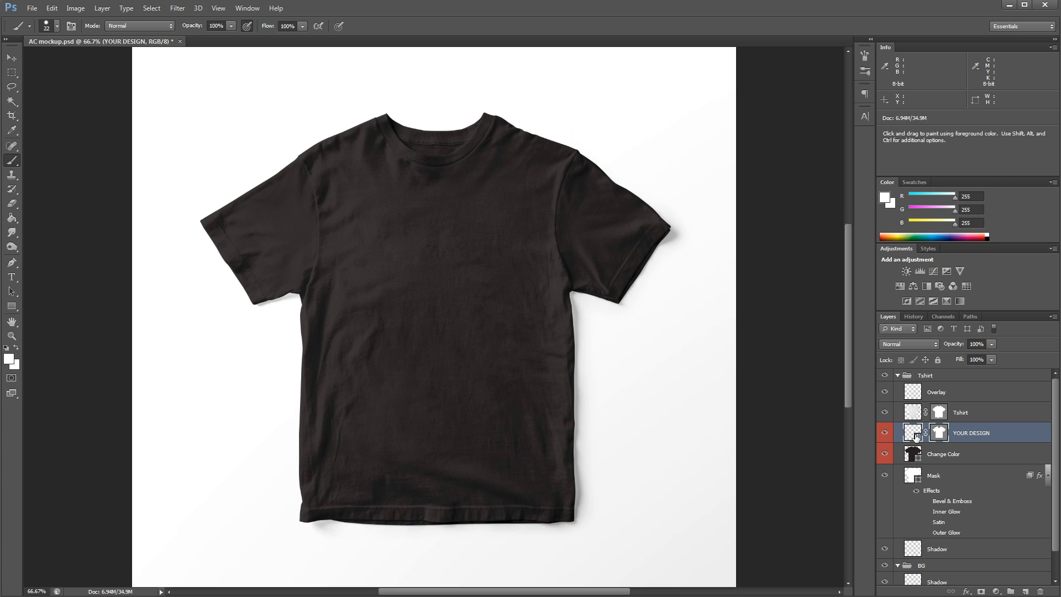
double_click(912, 432)
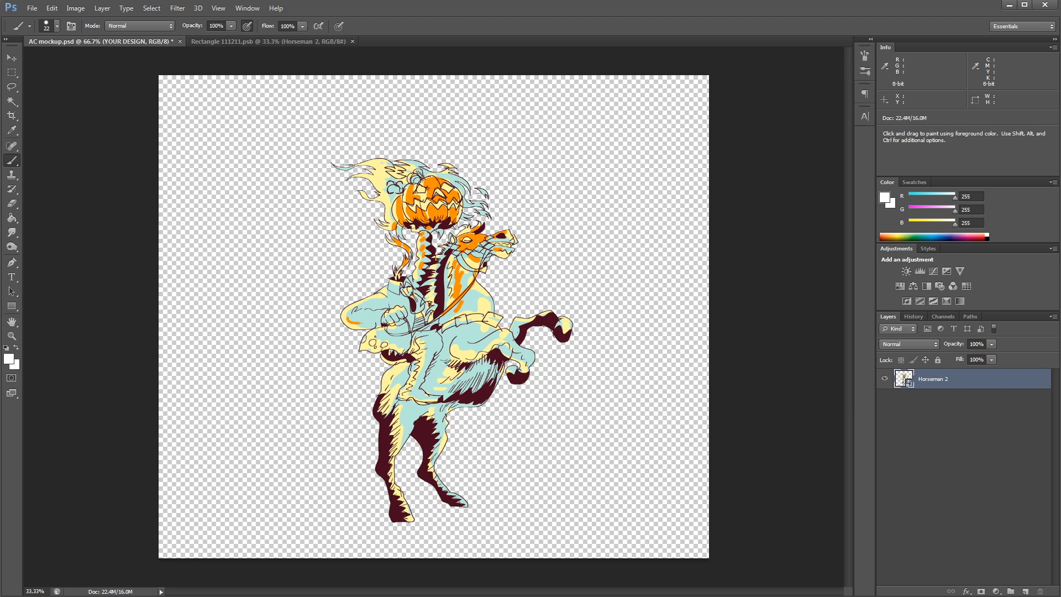
click(101, 40)
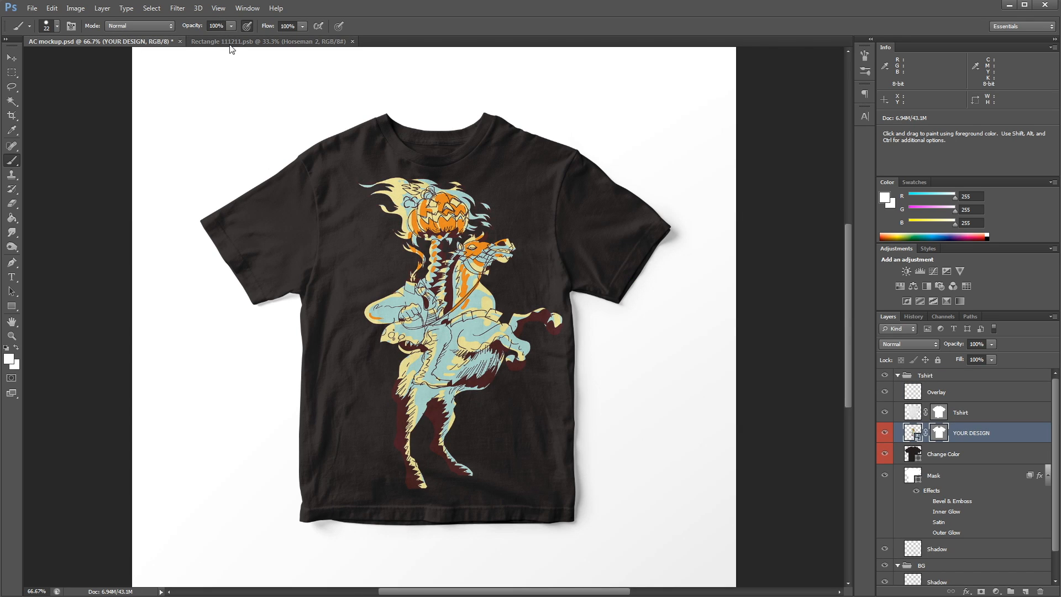
click(270, 41)
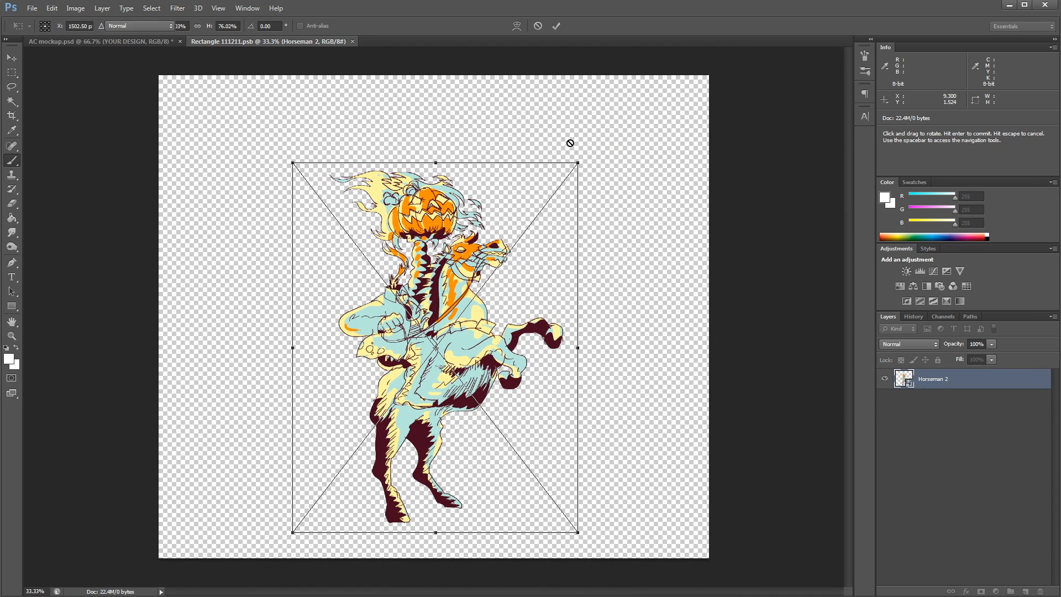
click(73, 41)
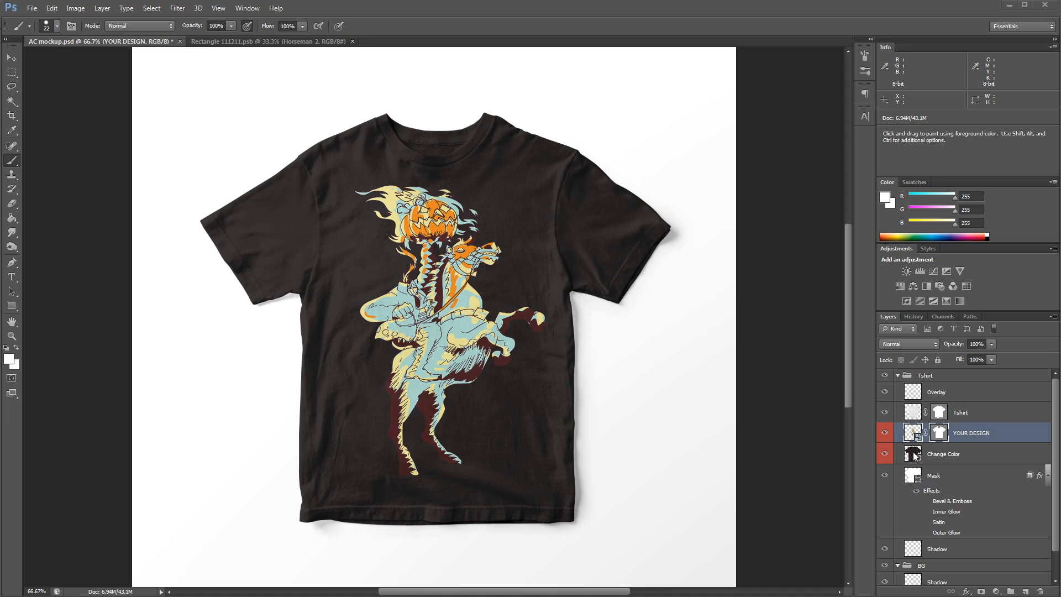
Recolour the Change Color layer so the mockup shirt turns bright green.
click(943, 453)
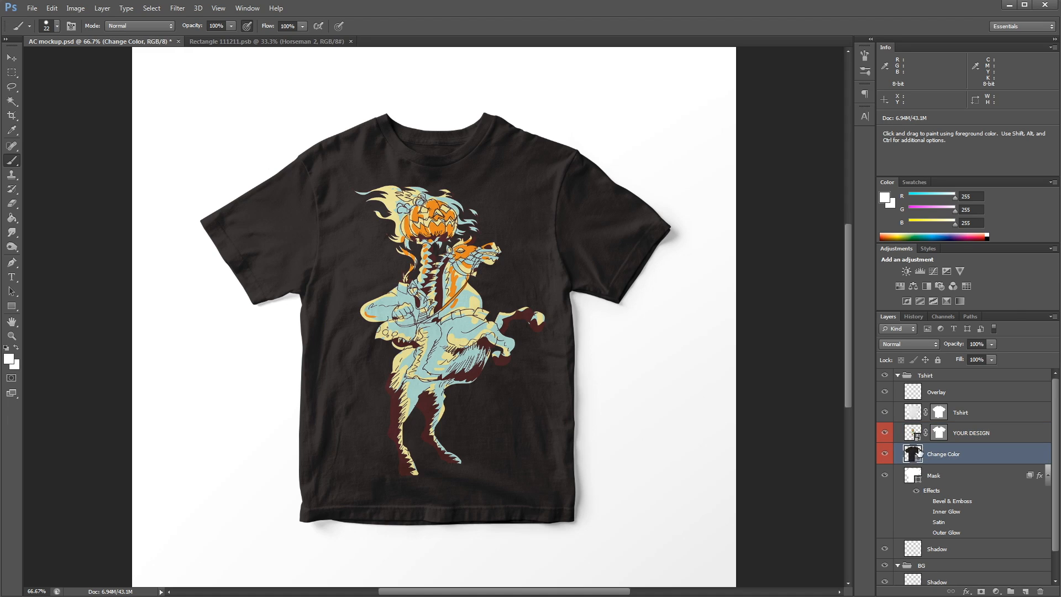
double_click(911, 453)
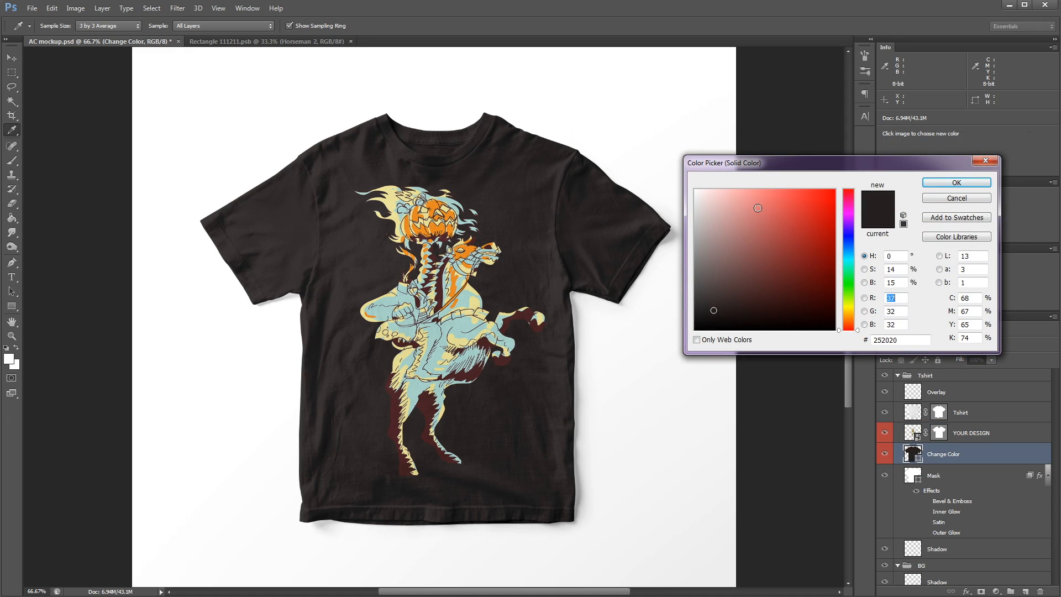
click(784, 250)
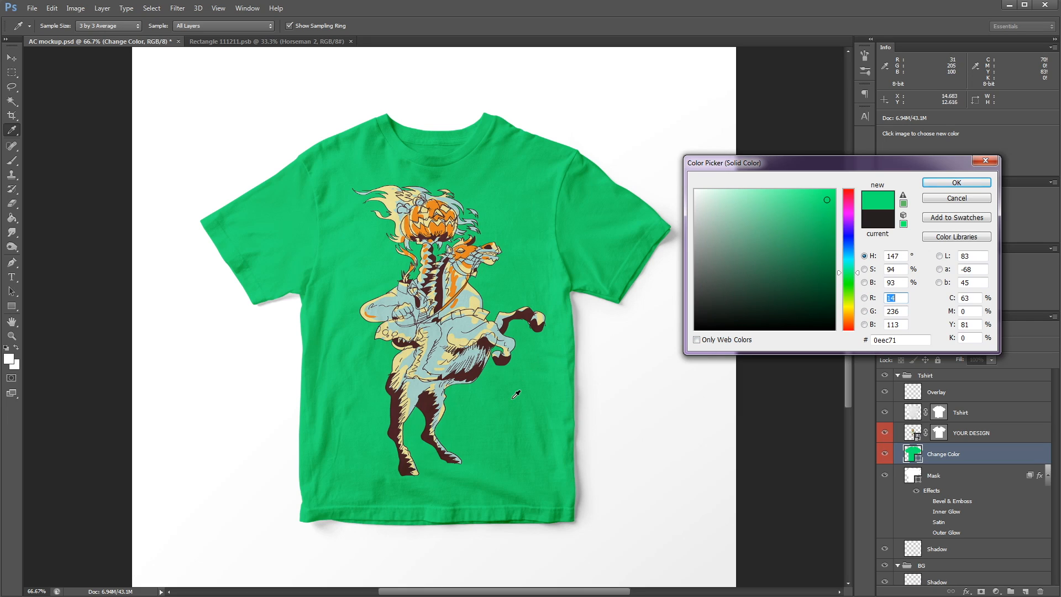
mouse_move(440, 363)
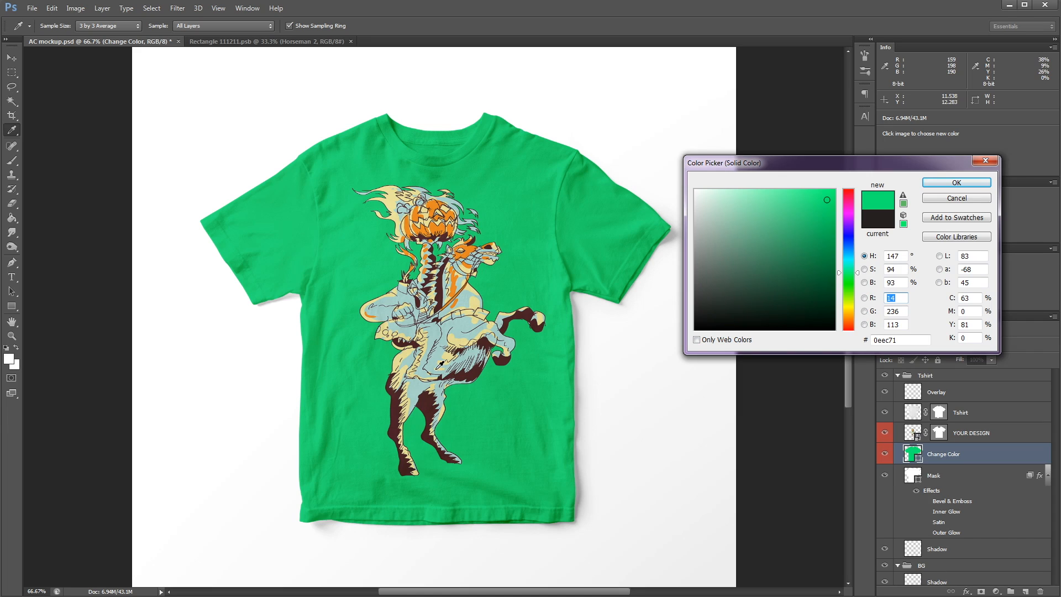
Preview maroon, orange, pale khaki and blue-green shirt colours, ending on orange #e58622.
click(722, 214)
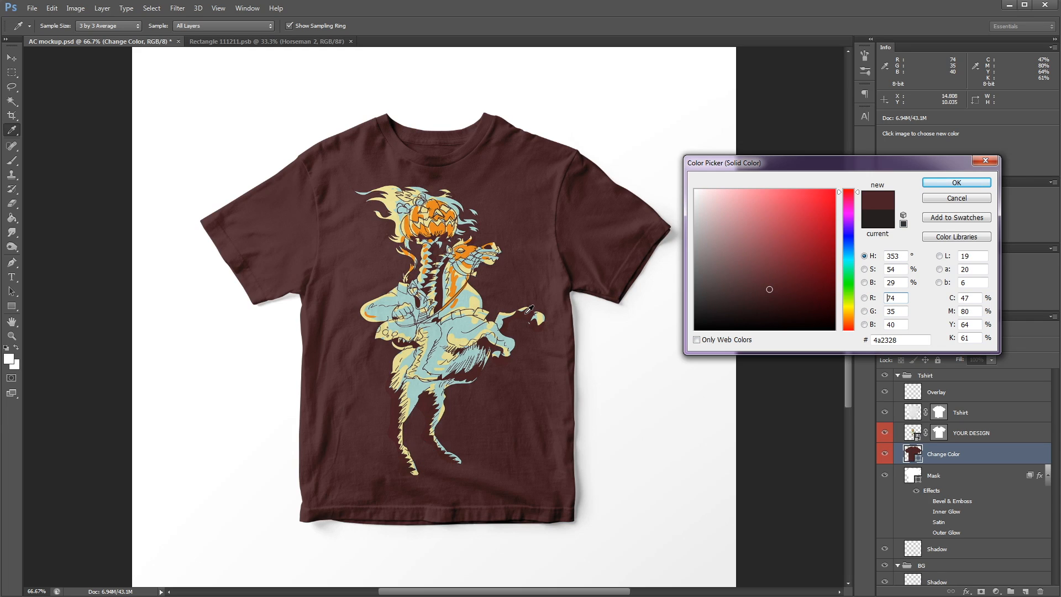
click(813, 203)
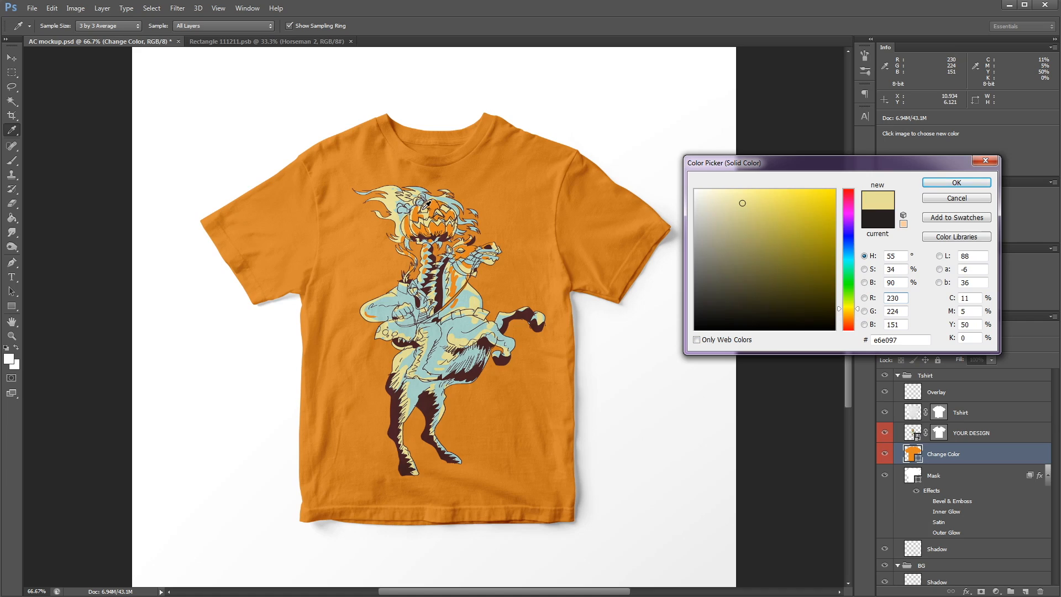
click(763, 261)
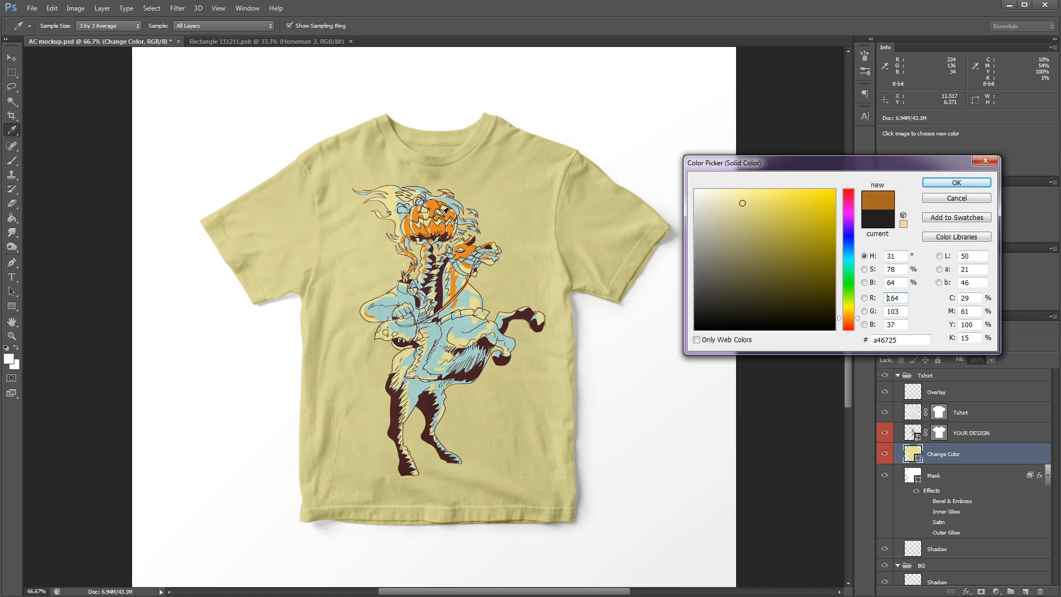
click(815, 204)
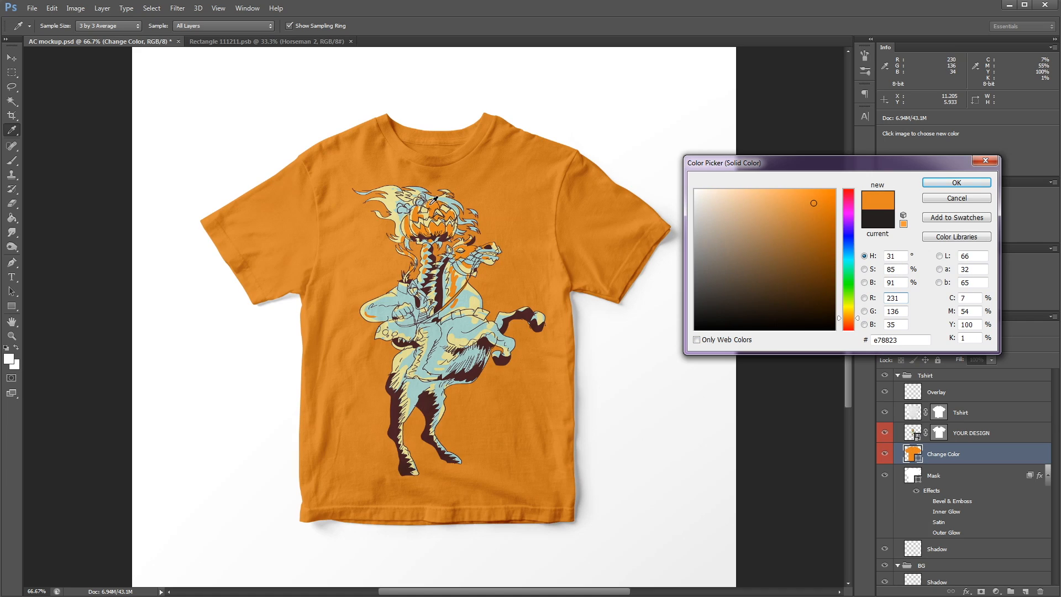
click(721, 214)
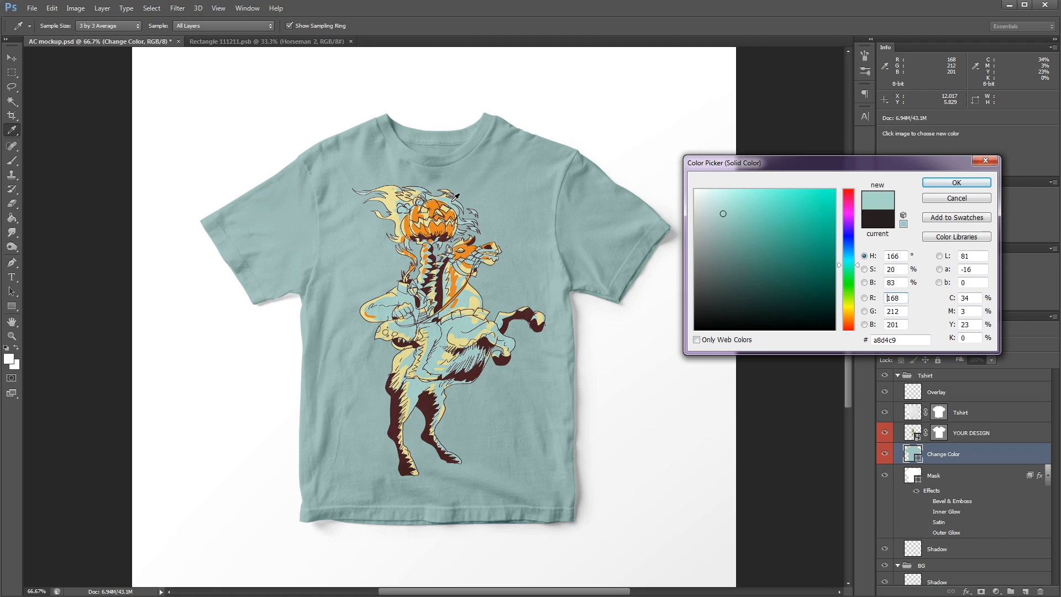
click(743, 202)
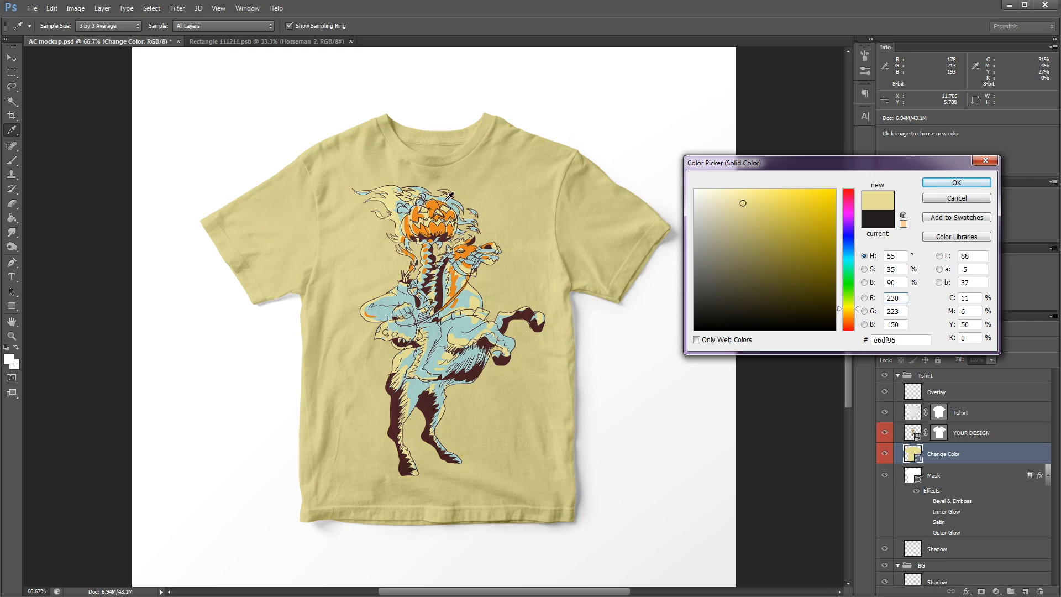
click(721, 215)
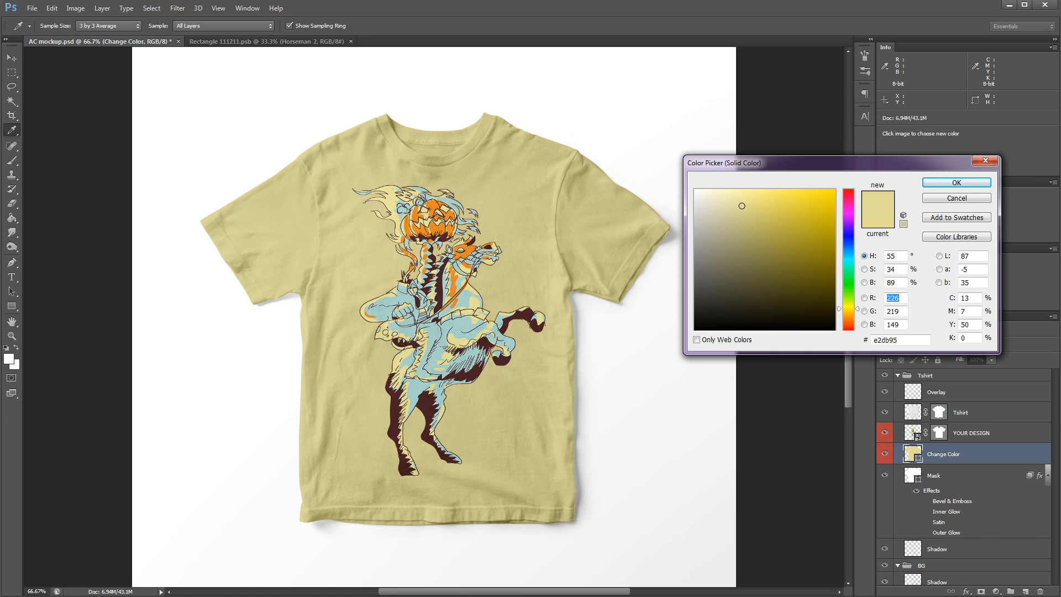
click(814, 203)
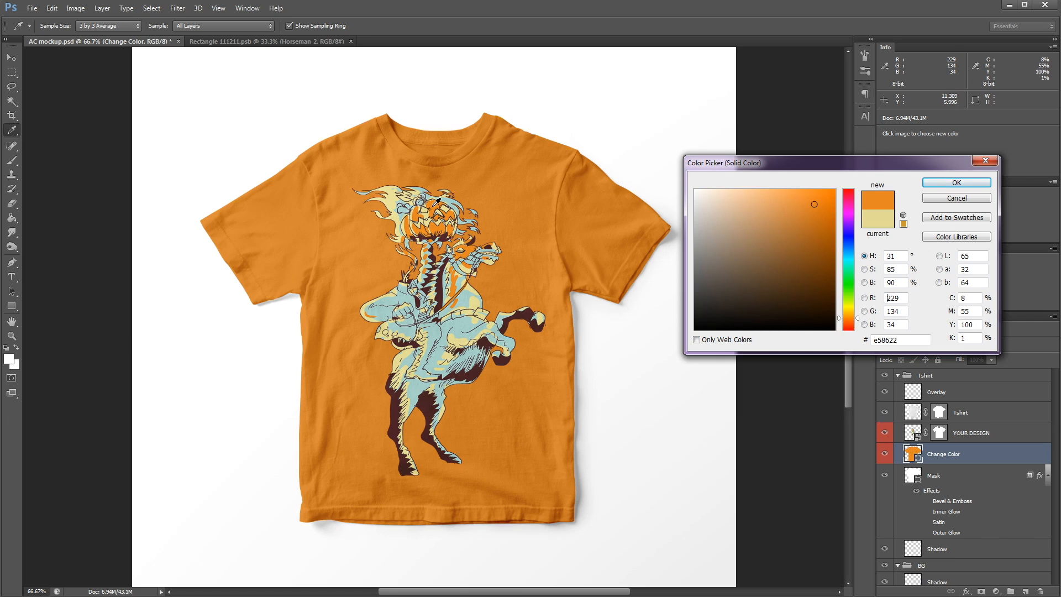
mouse_move(899, 351)
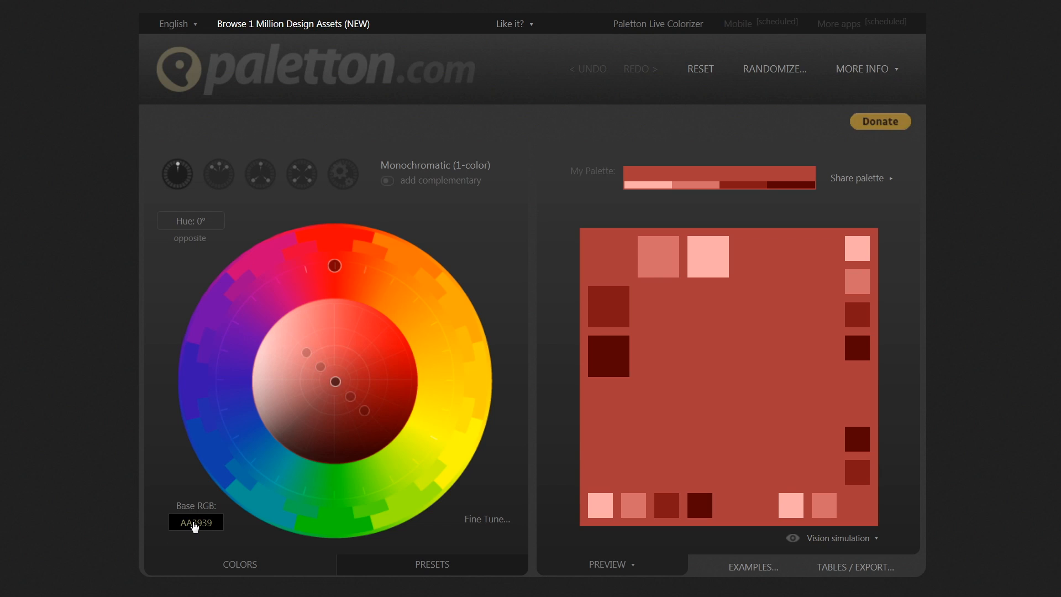
click(195, 522)
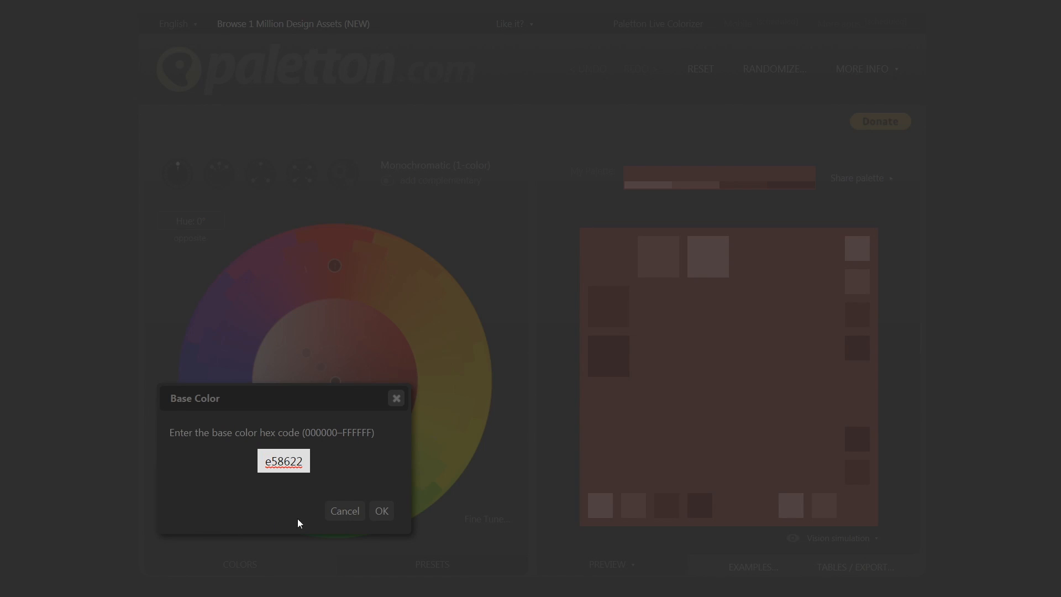
click(381, 510)
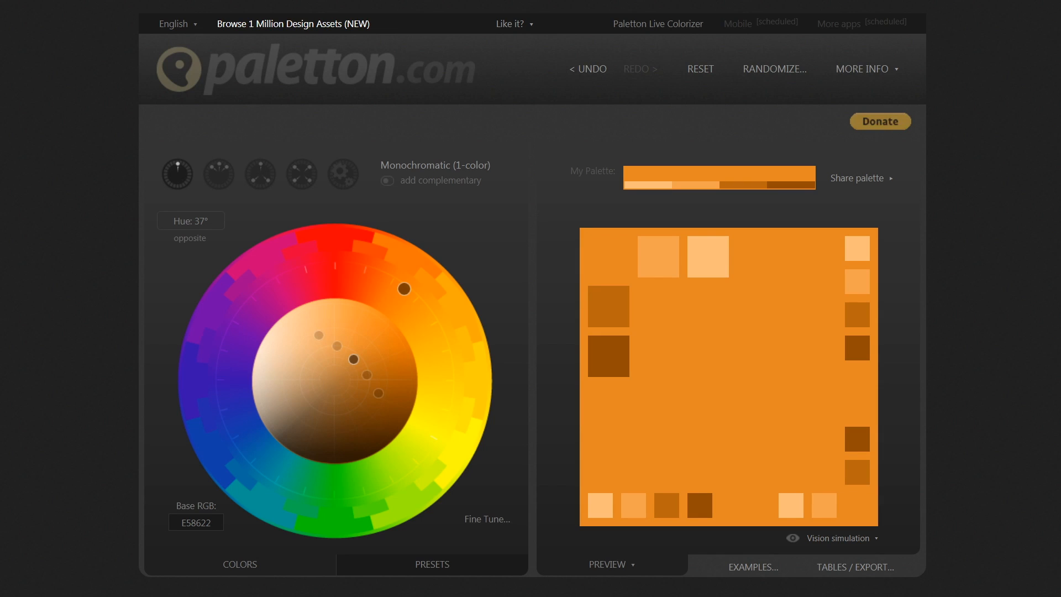
mouse_move(393, 168)
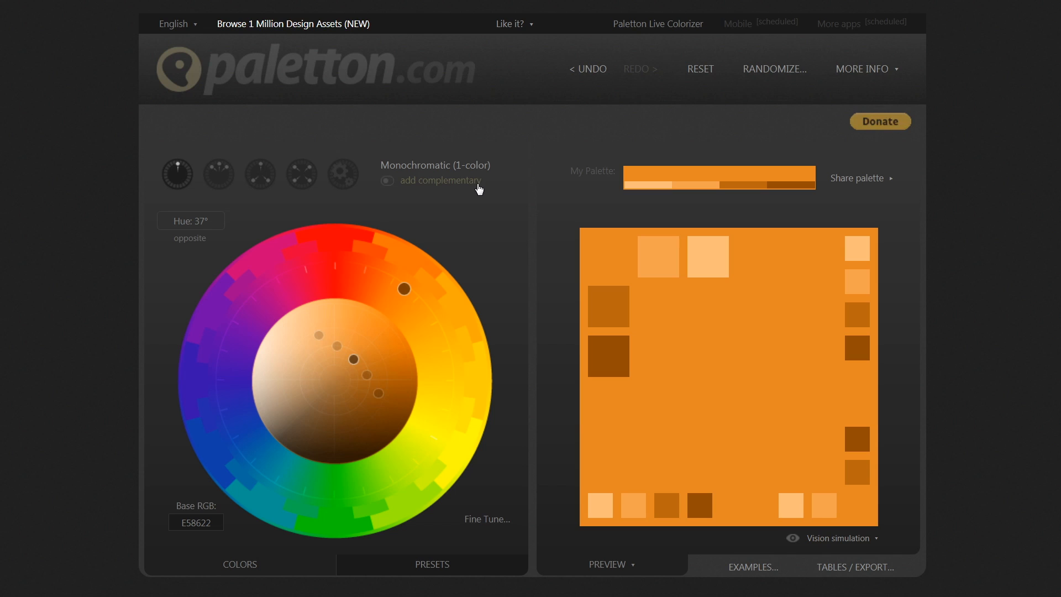
click(387, 181)
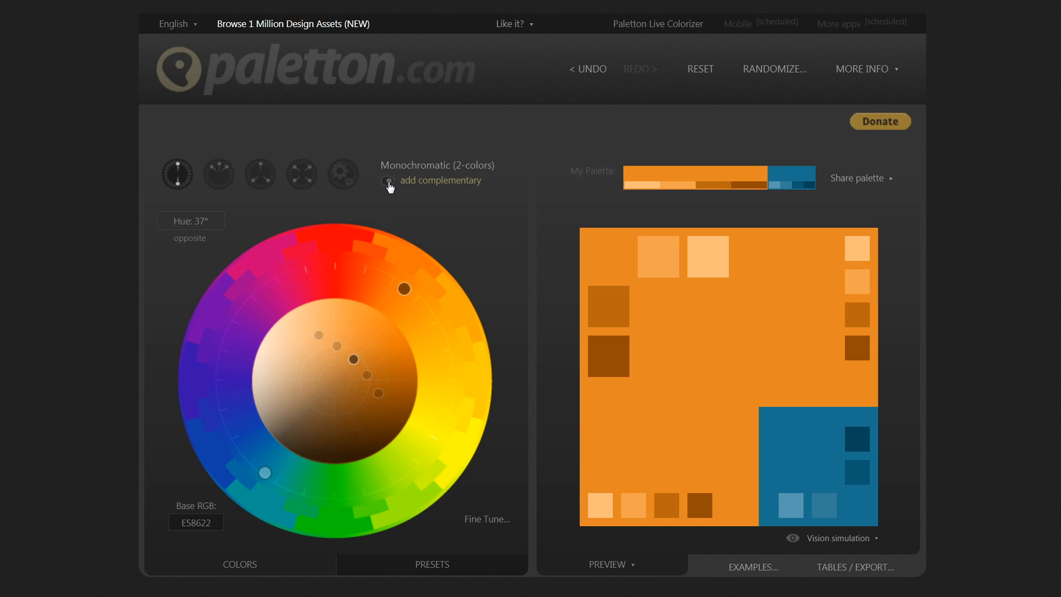
mouse_move(649, 252)
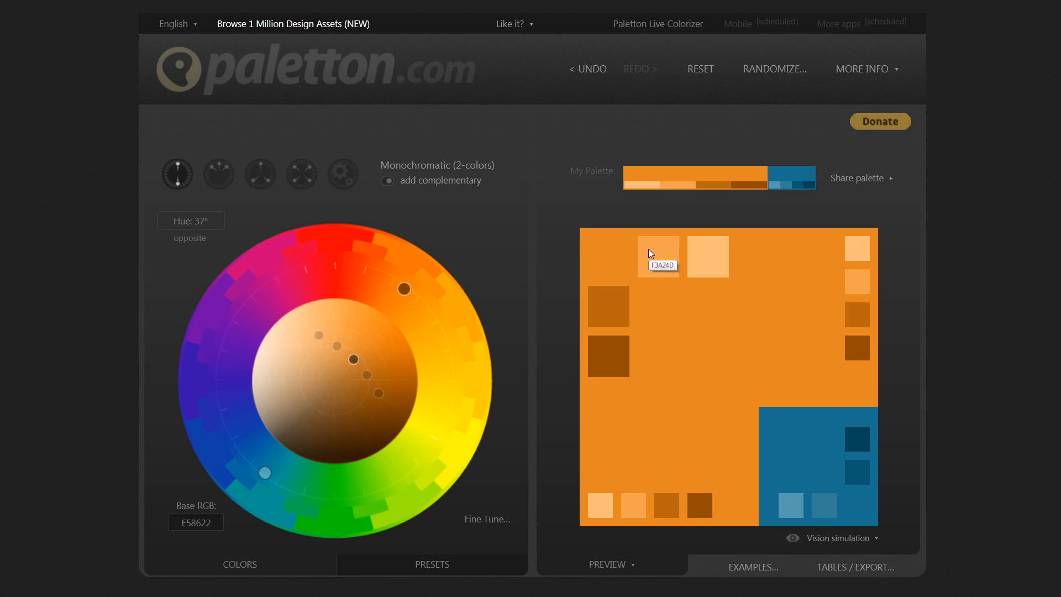
mouse_move(713, 266)
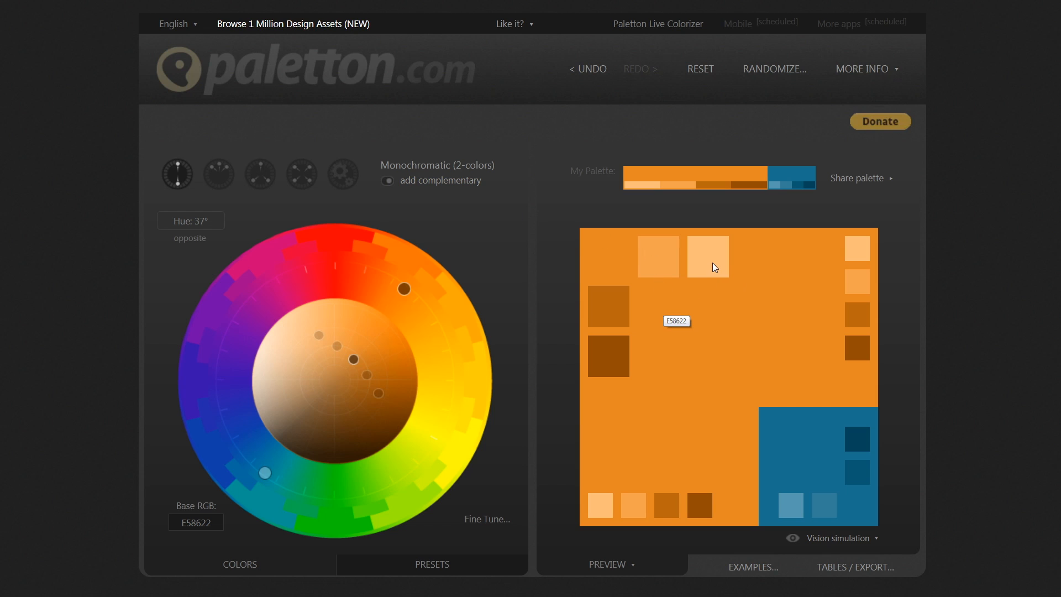
mouse_move(801, 484)
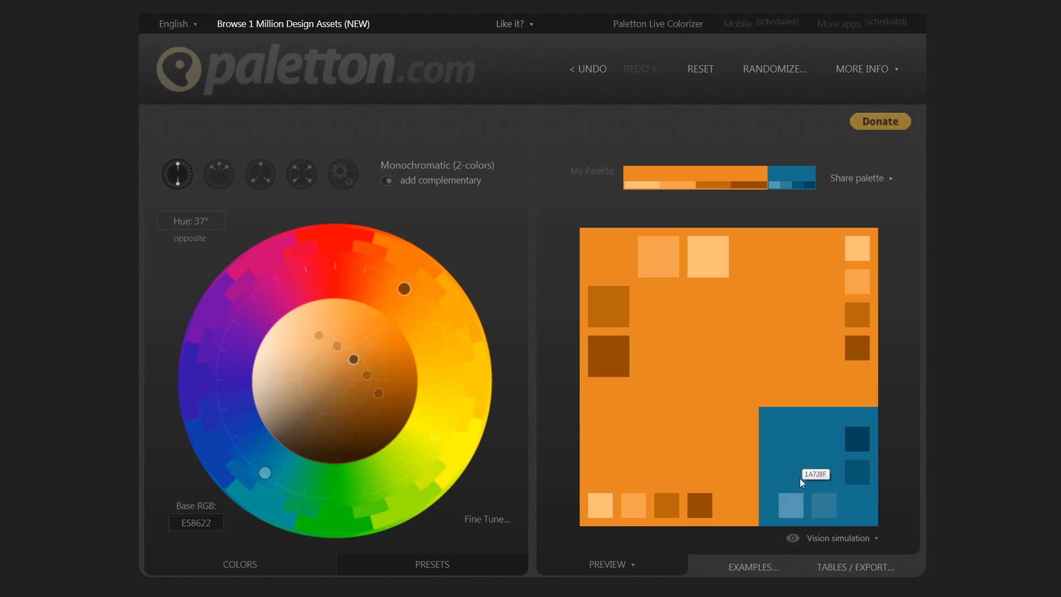
mouse_move(822, 507)
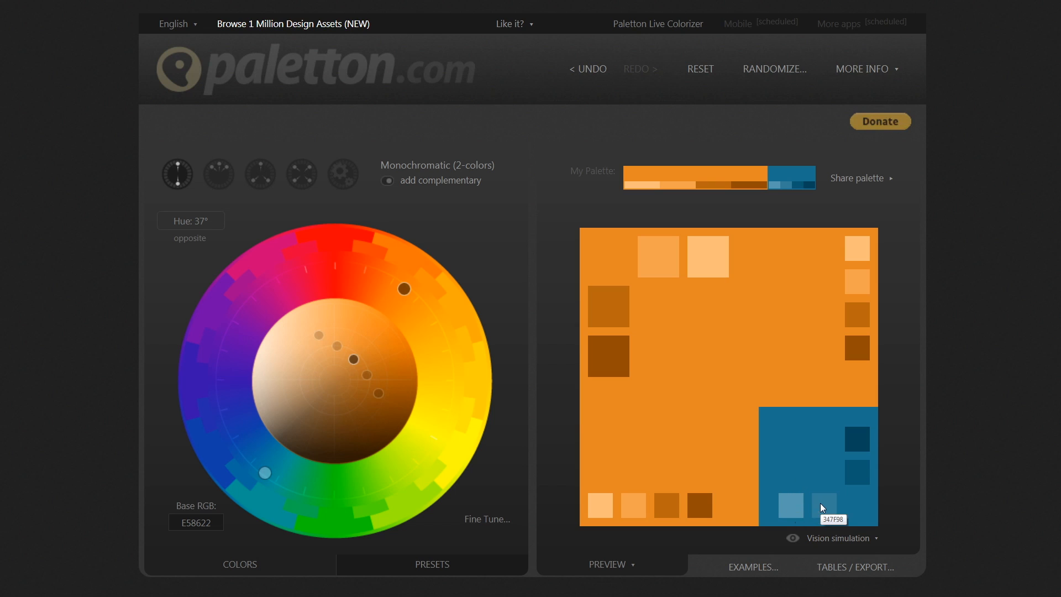
mouse_move(797, 458)
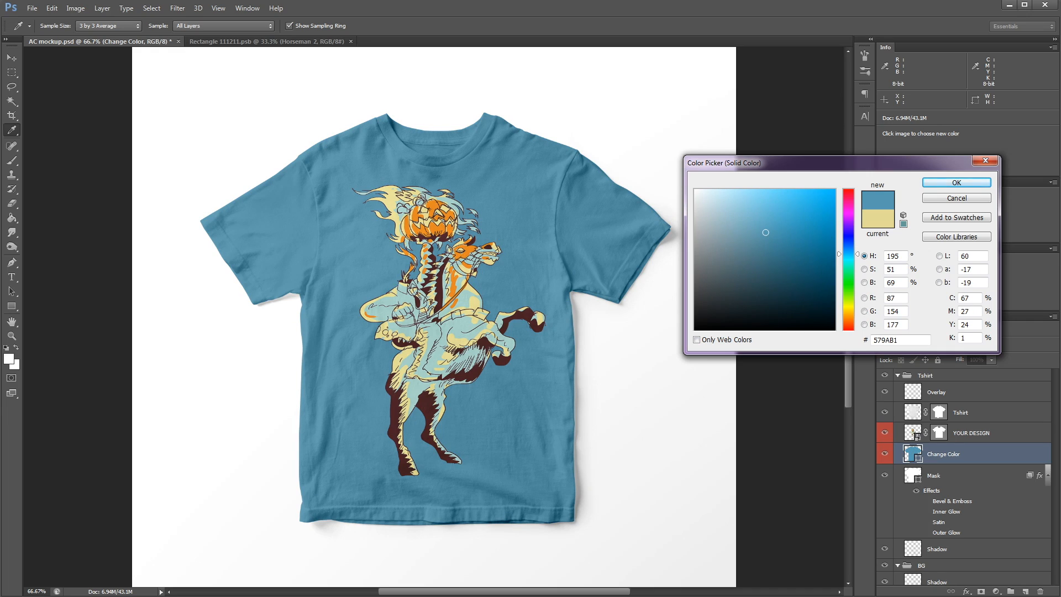
Select the shirt's blue hex code 579AB1 in the Color Picker.
click(831, 234)
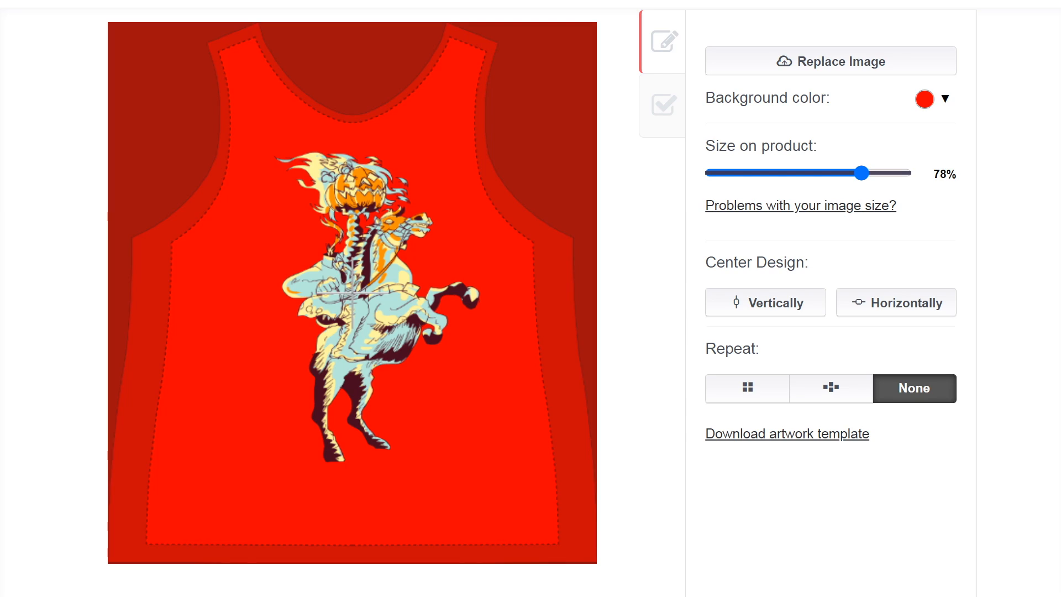
mouse_move(989, 187)
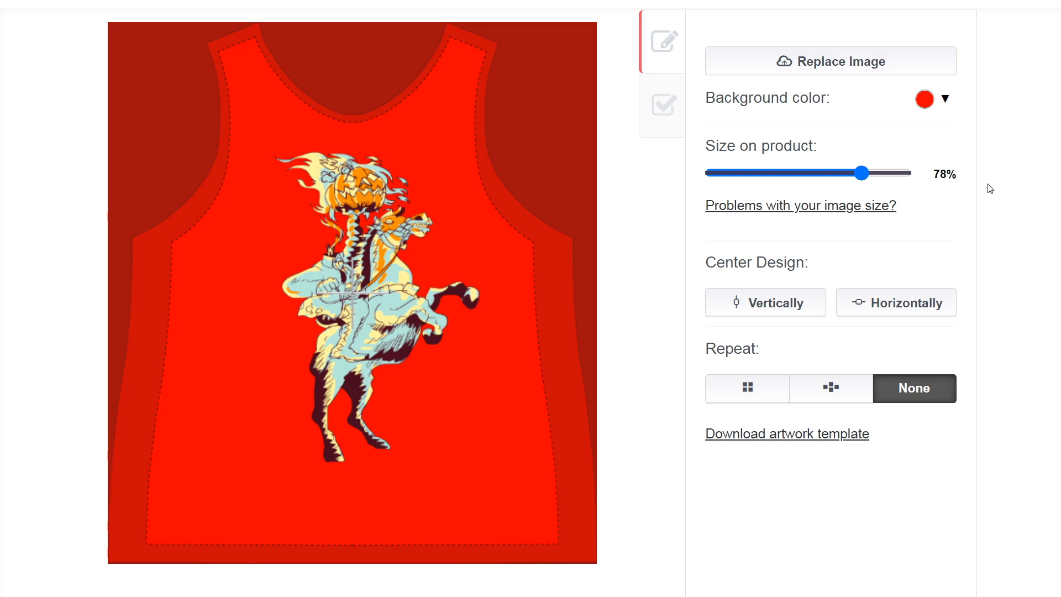
Enter 579AB as the tank top background hex, then verify the blue's full code in Photoshop.
click(924, 98)
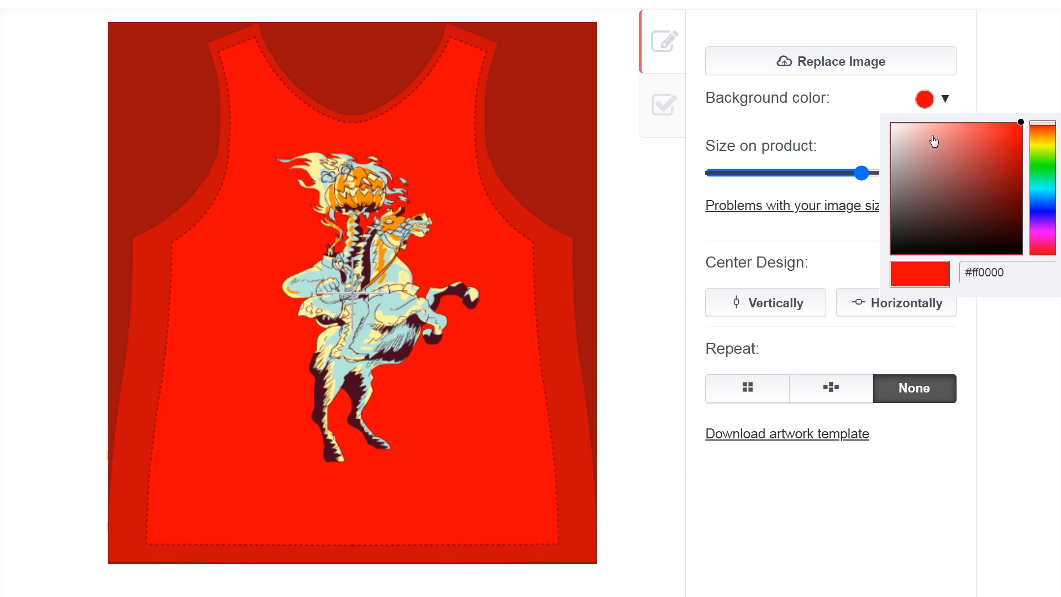
click(1006, 273)
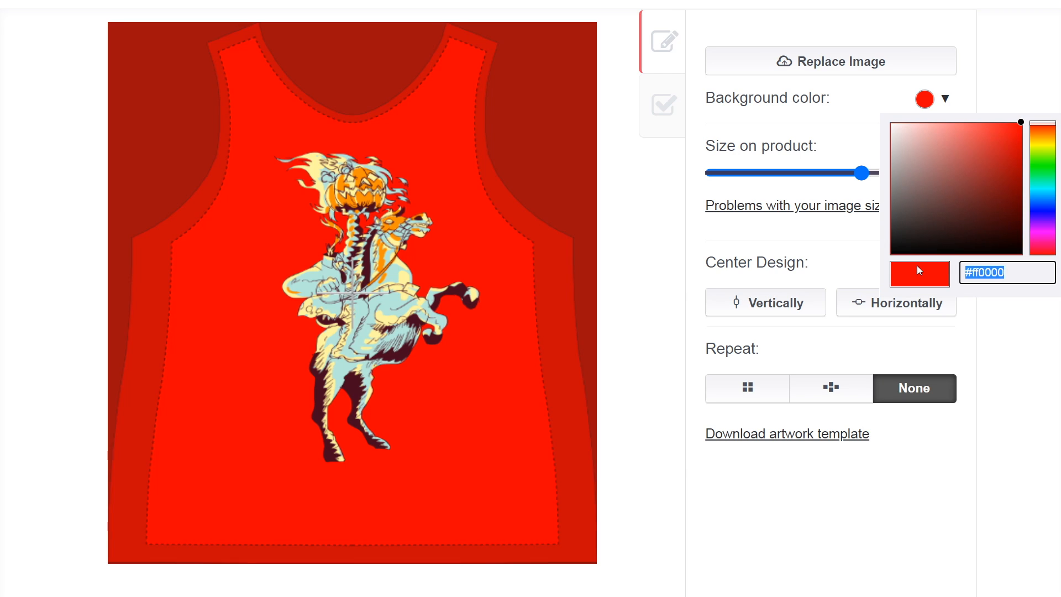
text(579AB)
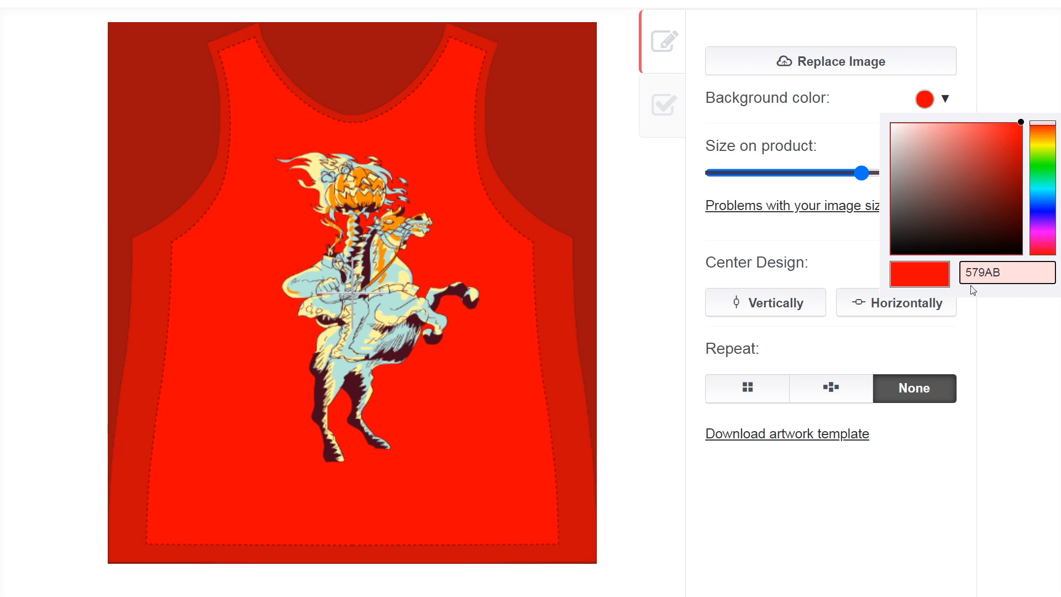
click(1005, 272)
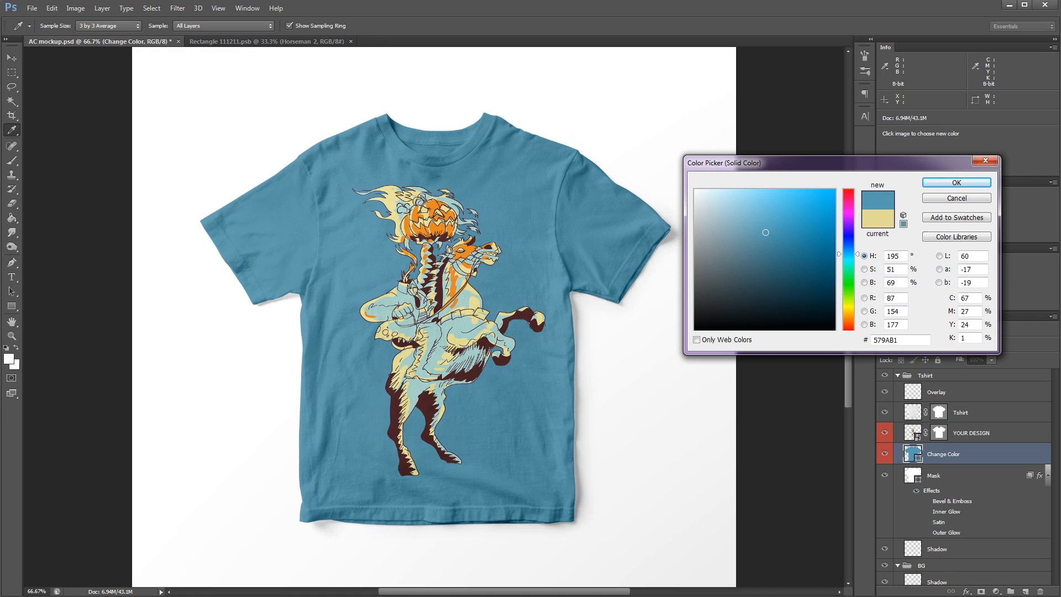
click(898, 340)
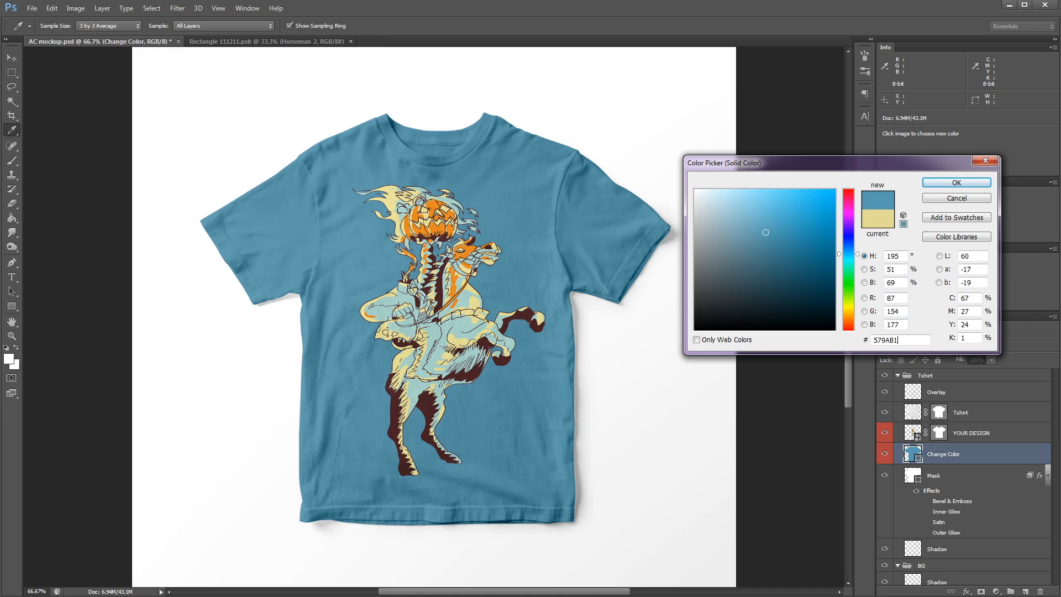
click(831, 234)
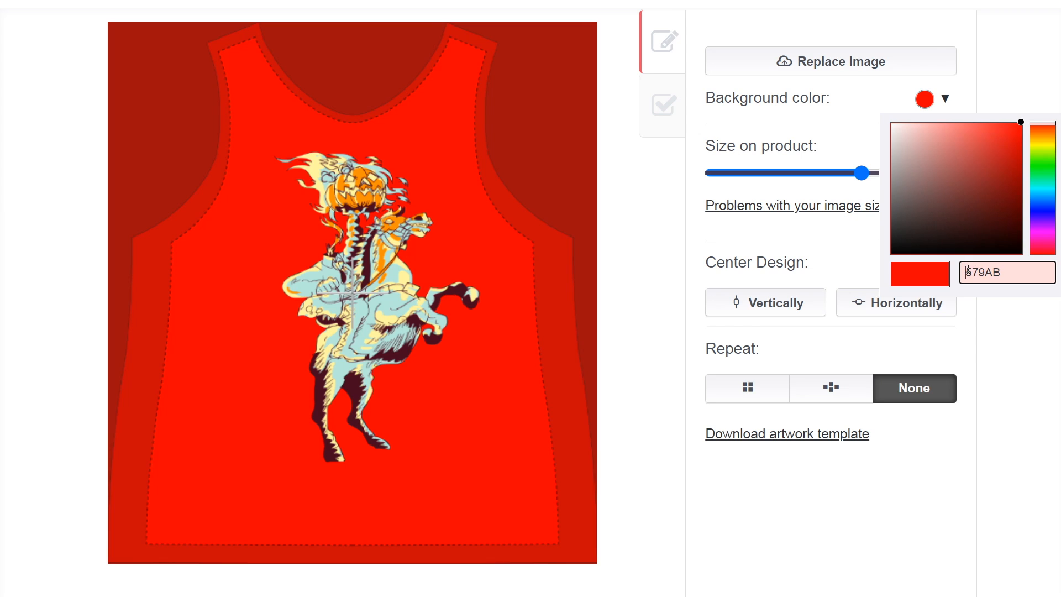
Correct the background hex to 0579AB so the sleeveless top turns blue, and close the picker.
text(0)
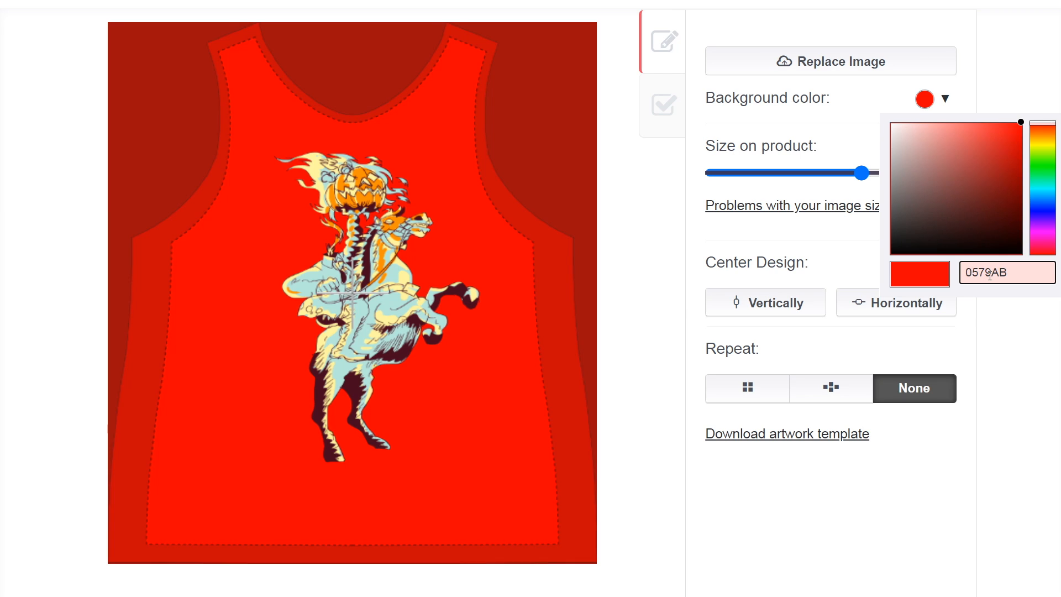
text(0579AB)
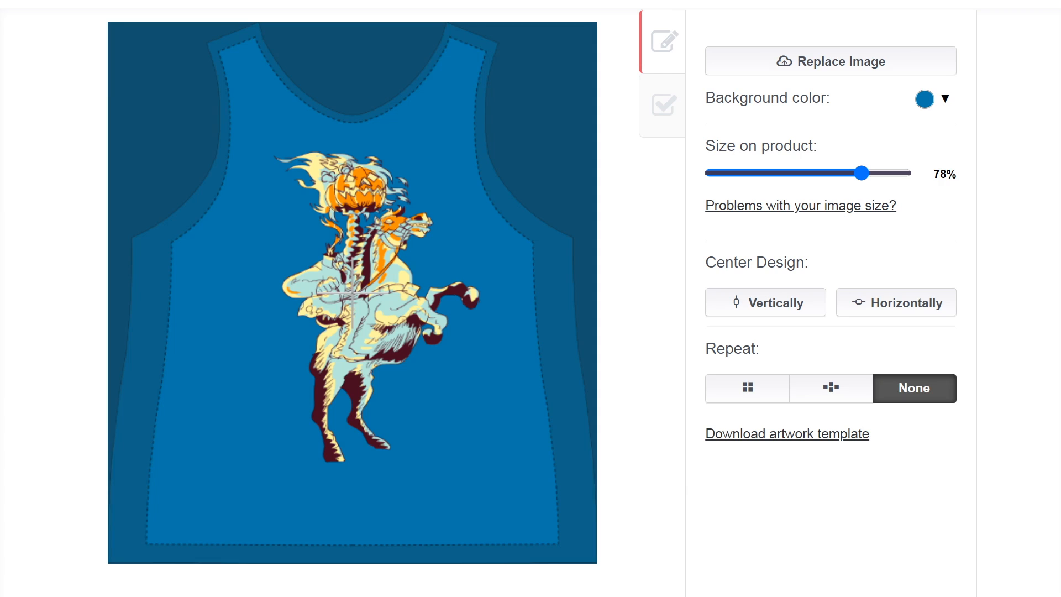
mouse_move(941, 162)
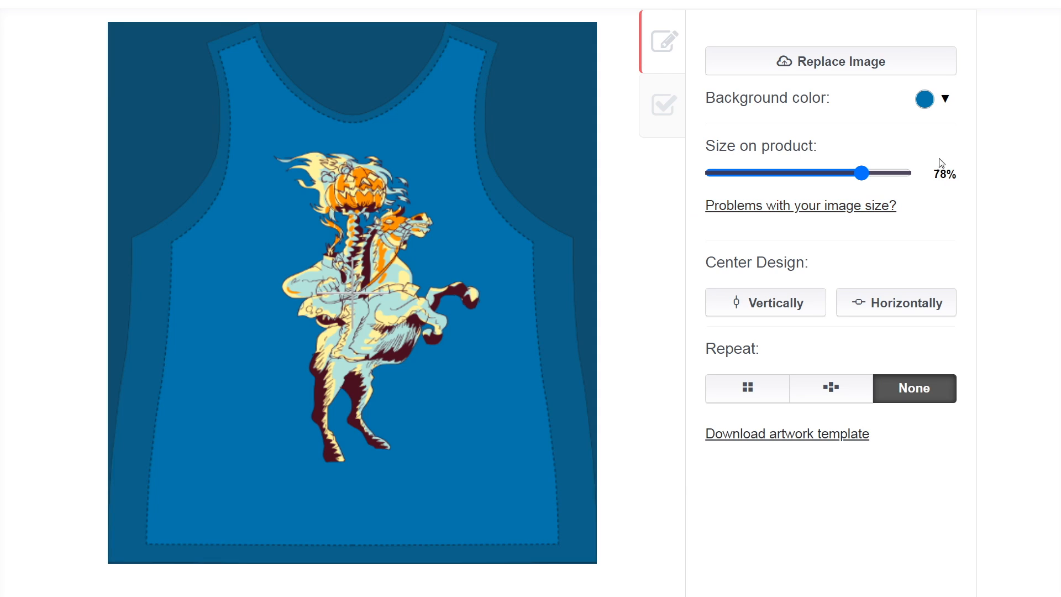
click(924, 99)
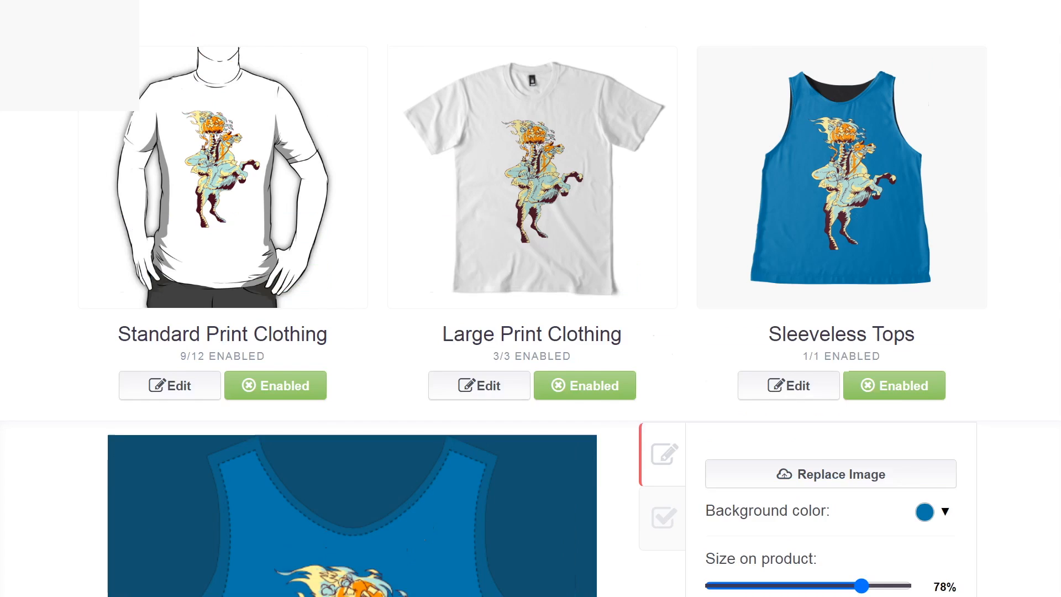
click(924, 512)
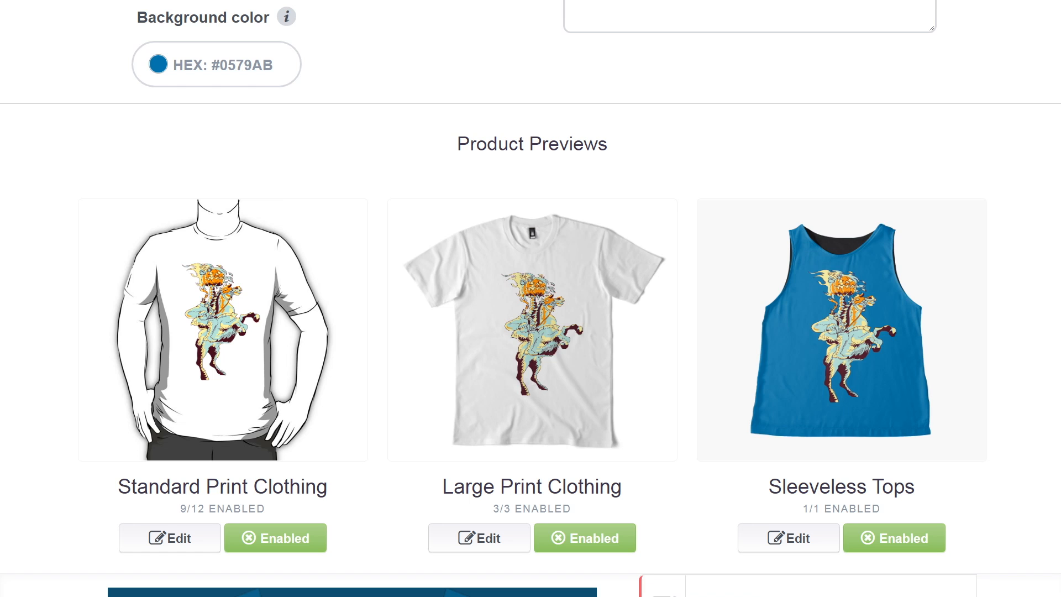
click(787, 538)
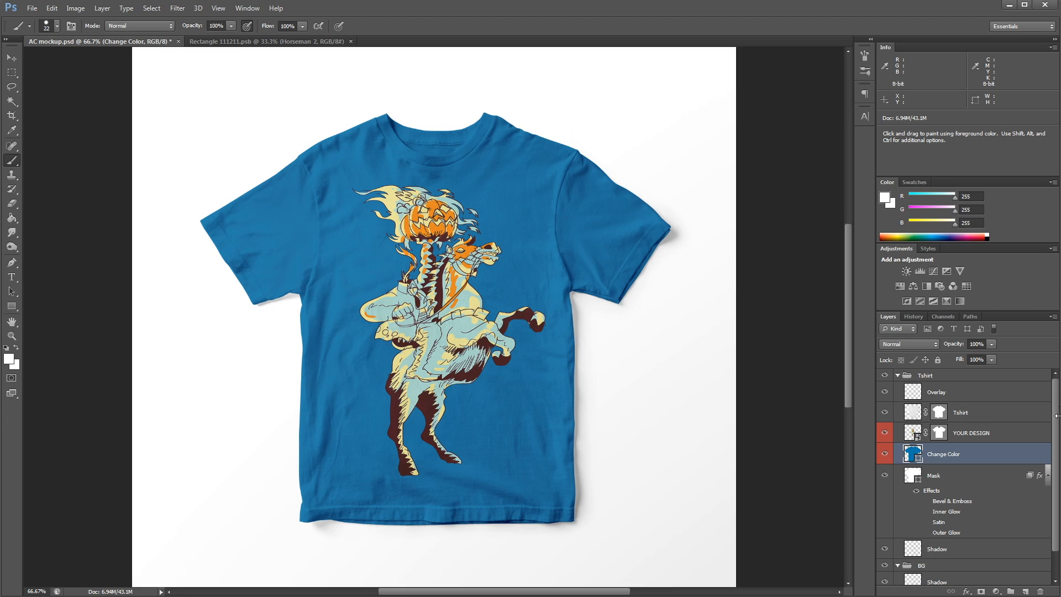
Recolour the Replace Color _BG layer through grey and red to a bright blue (2581d7).
scroll(down, 3)
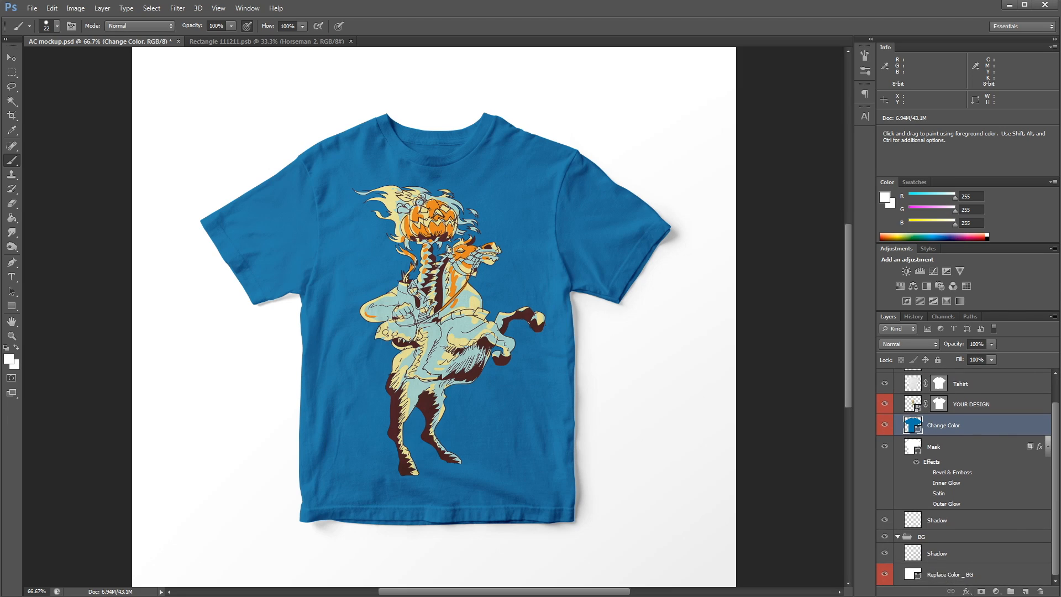
double_click(912, 573)
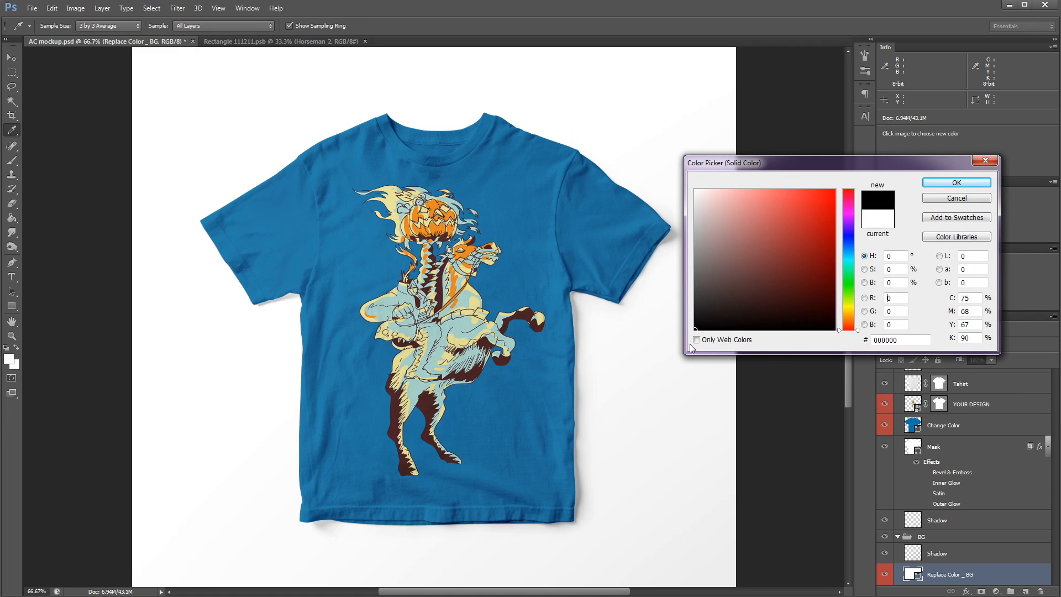
click(698, 207)
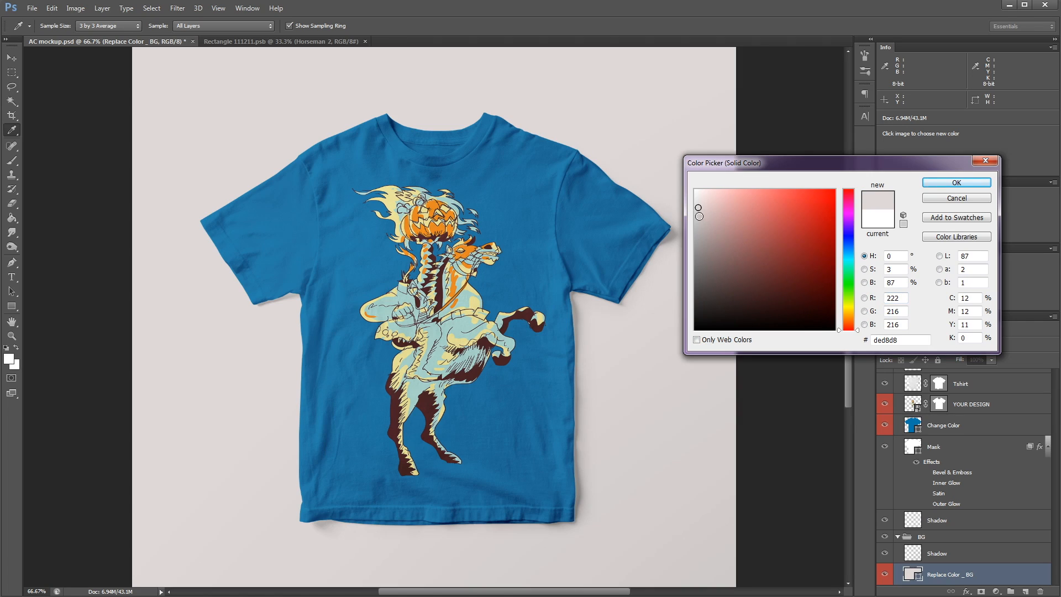
click(810, 211)
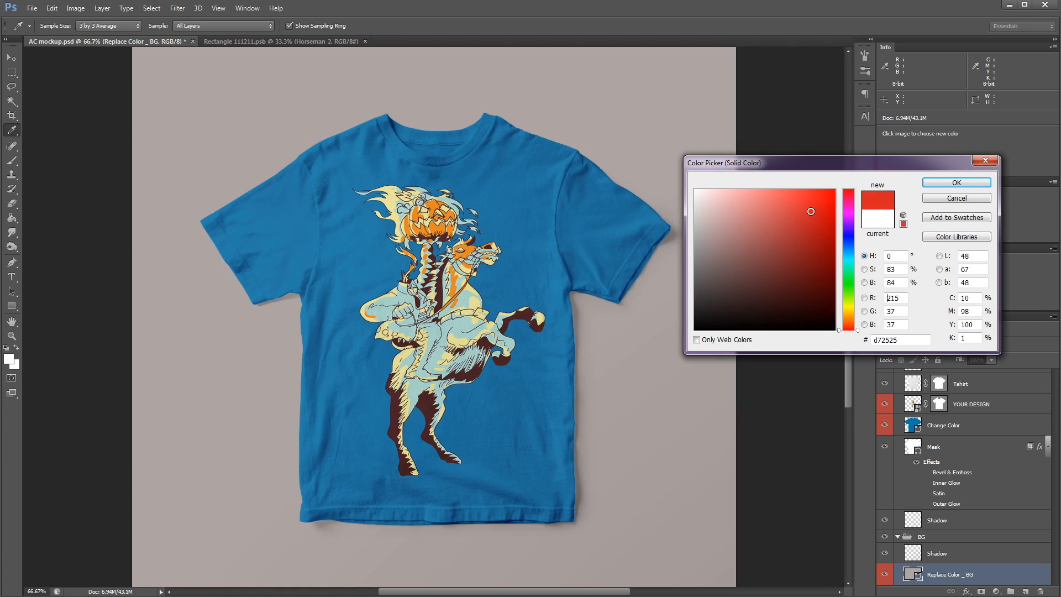
click(848, 249)
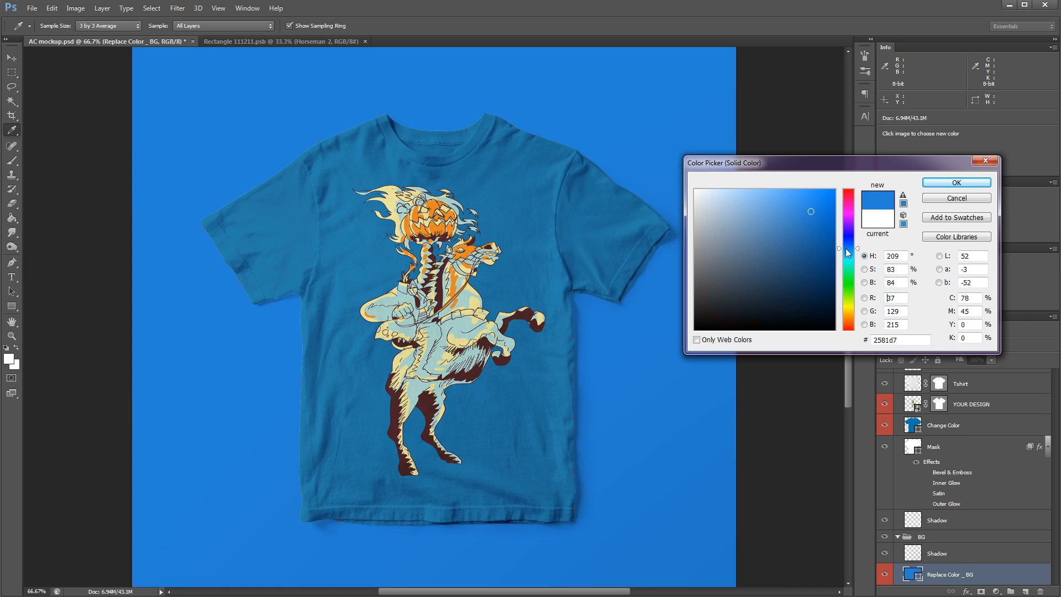